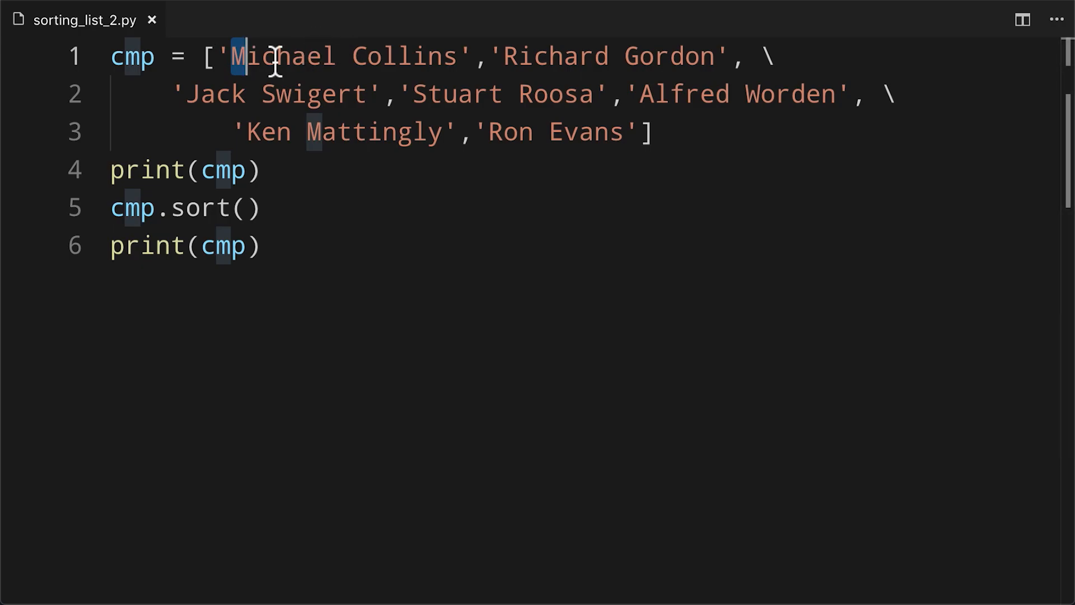
mouse_move(689, 37)
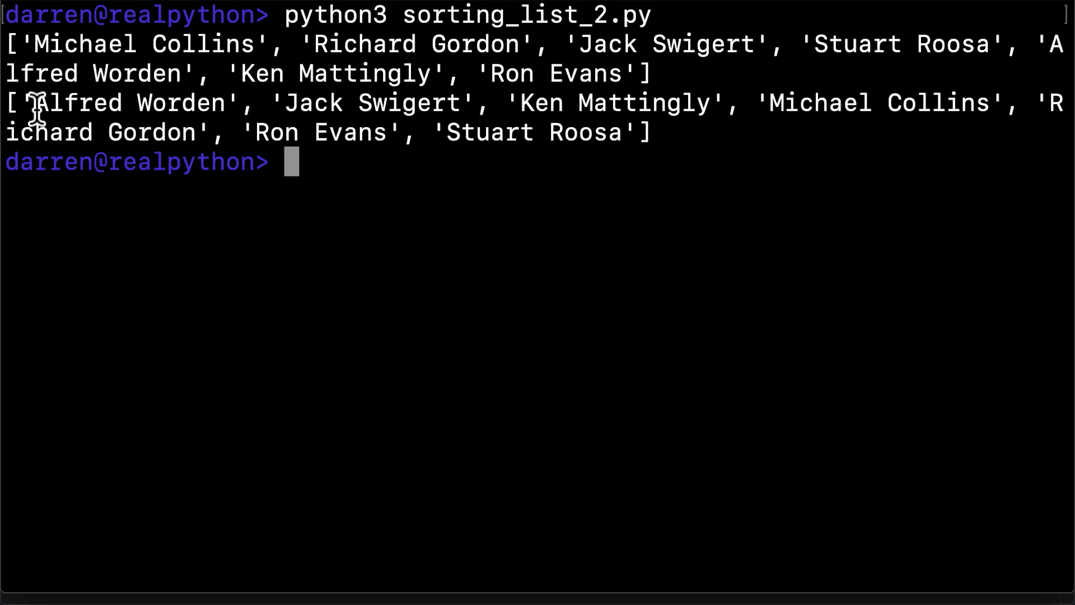
Point out Alfred leading the alphabetically sorted astronaut output in Terminal
double_click(126, 103)
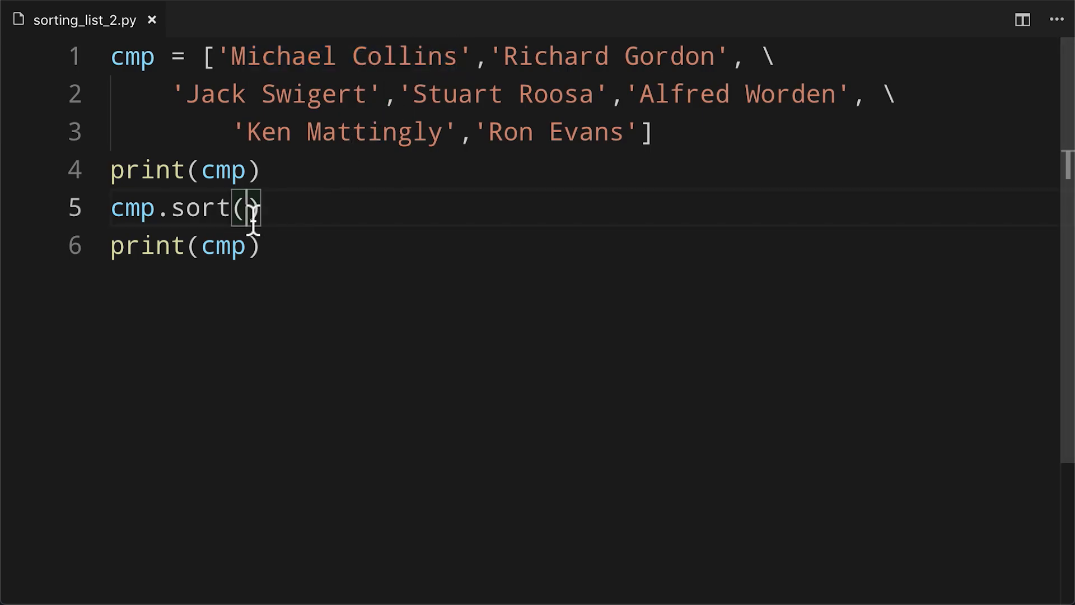
Give cmp.sort() the key lambda x: x.split()[-1] so names sort by surname
text(key=)
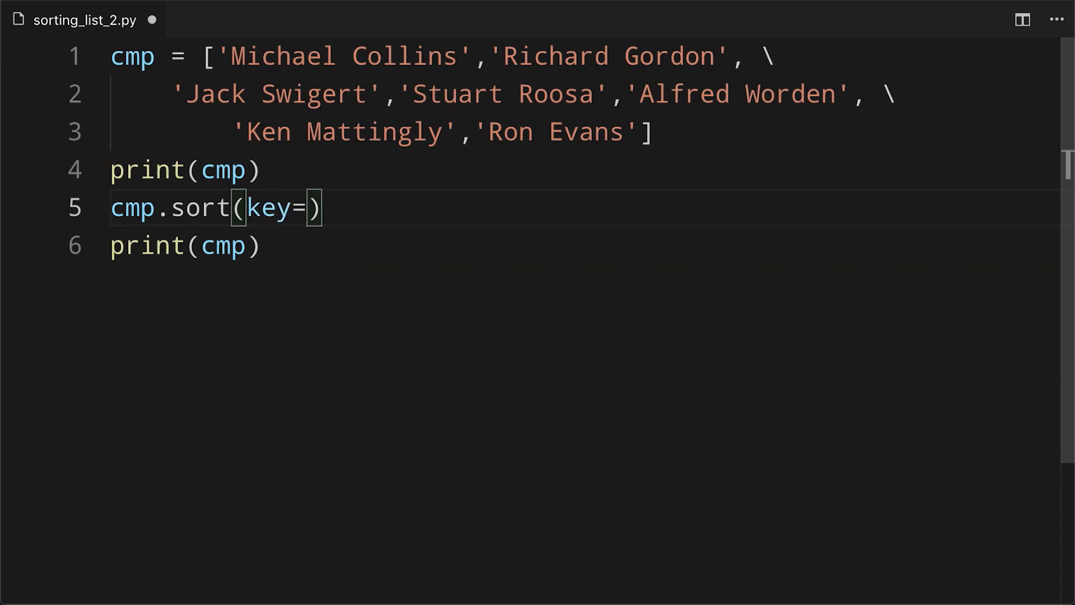
text(lambda)
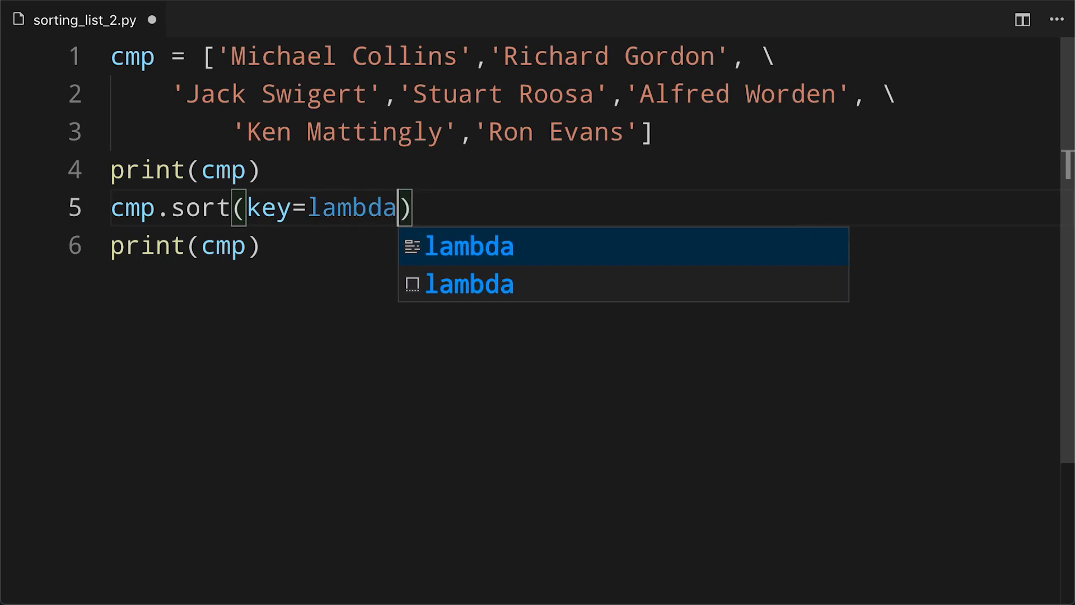
text(x:)
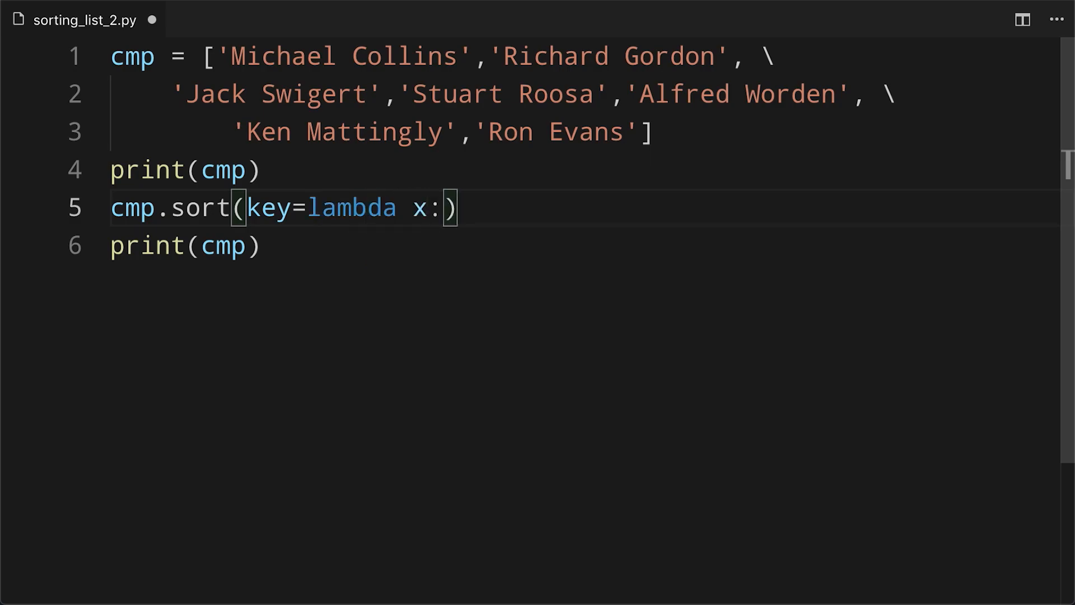
text(" ")
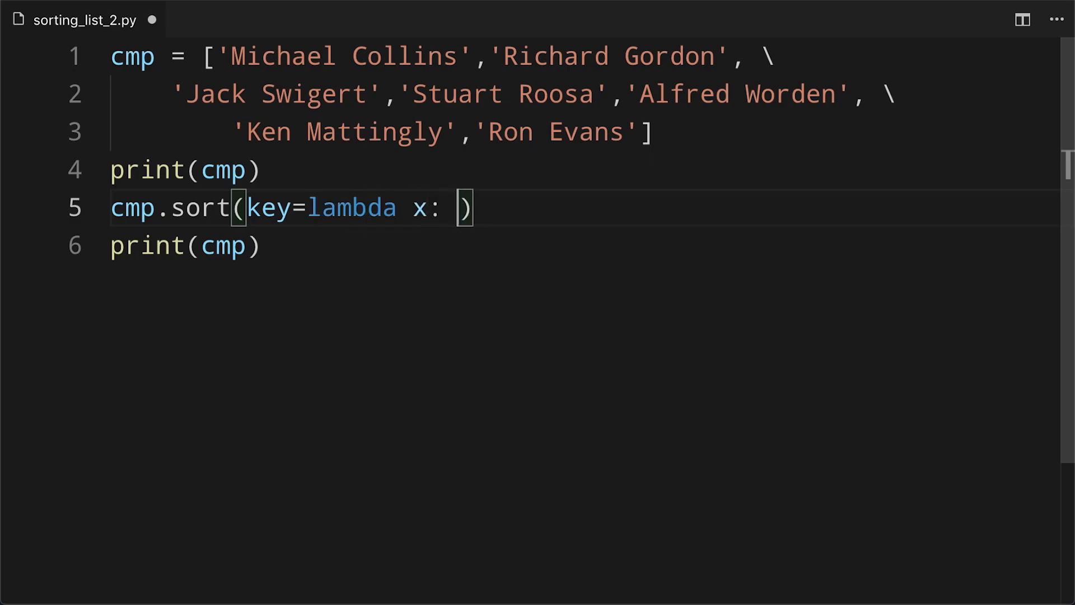
text(x.spl)
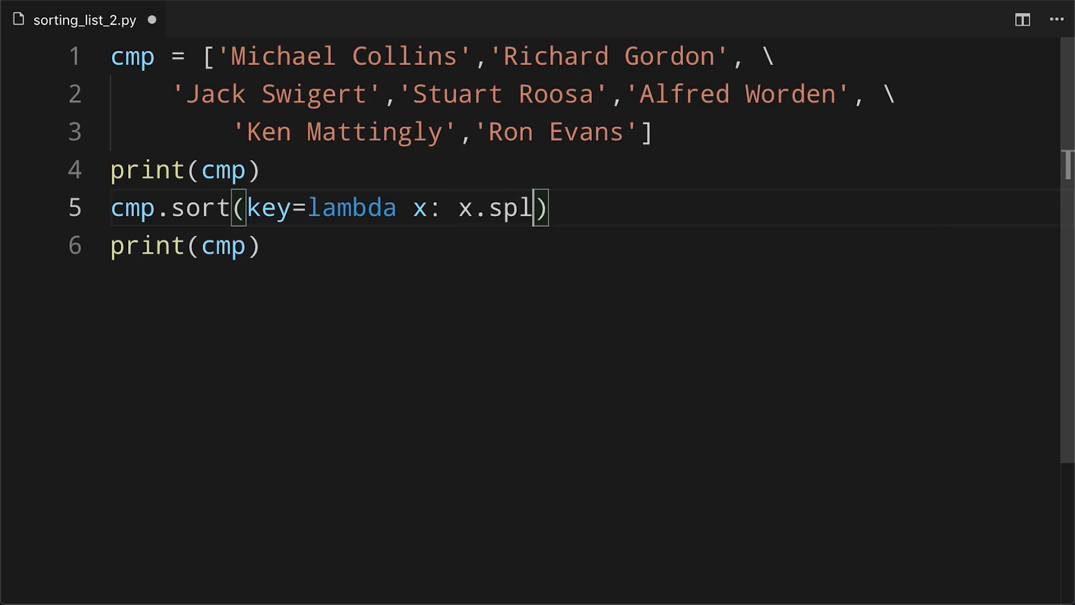
text(it())
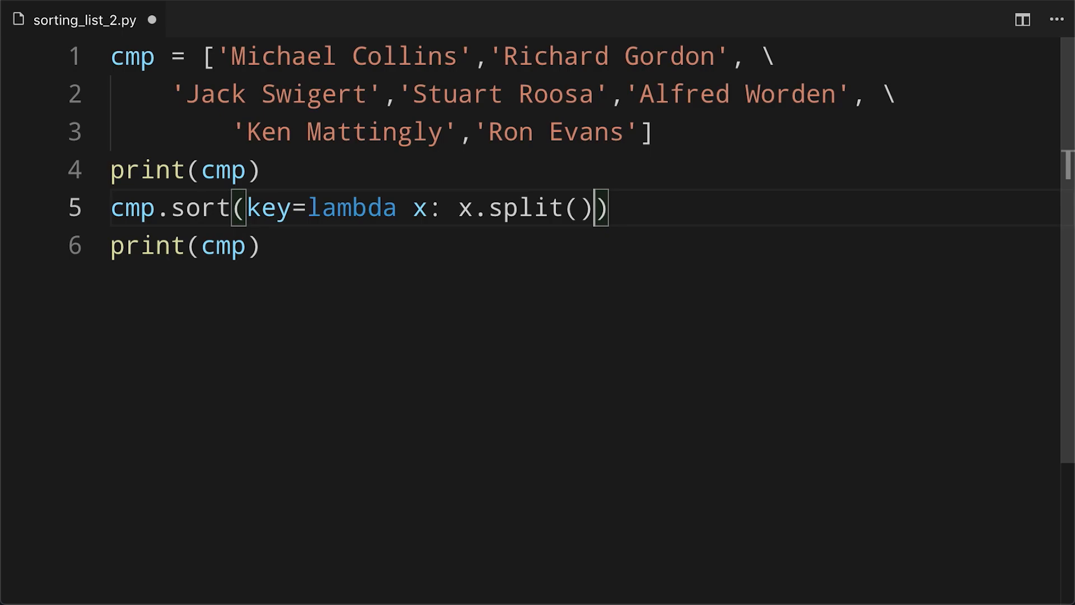
text([-1])
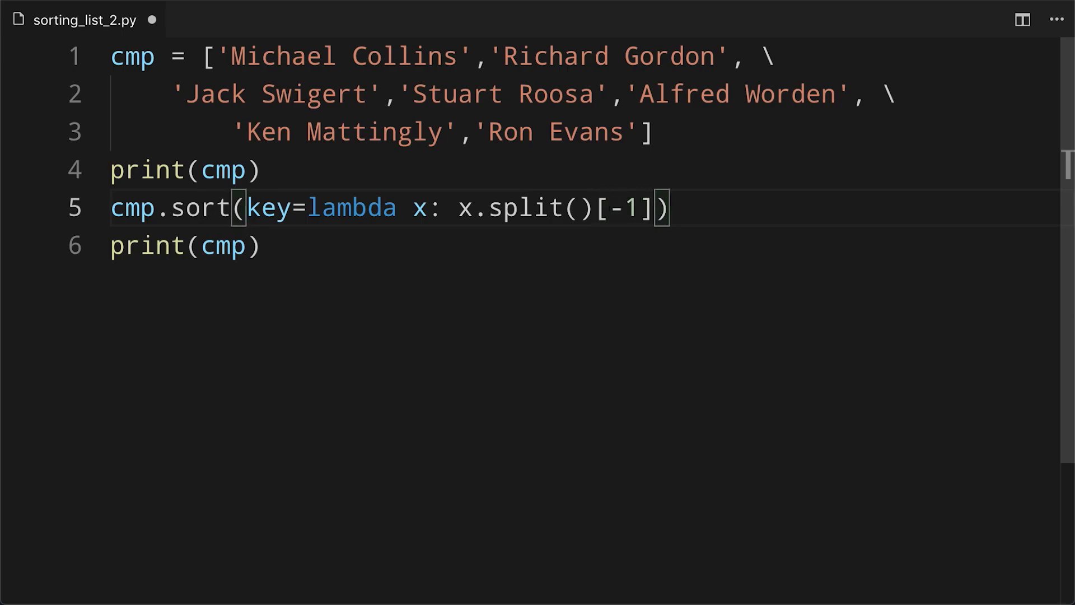
Point out the surnames Gordon, Roosa and another one in the astronaut list
double_click(675, 56)
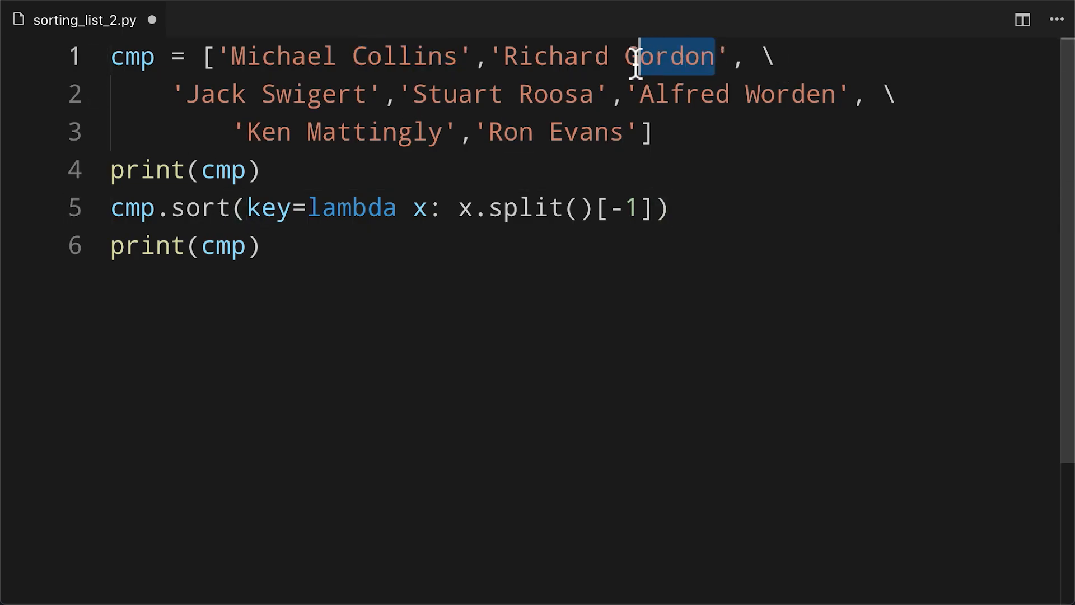
double_click(557, 95)
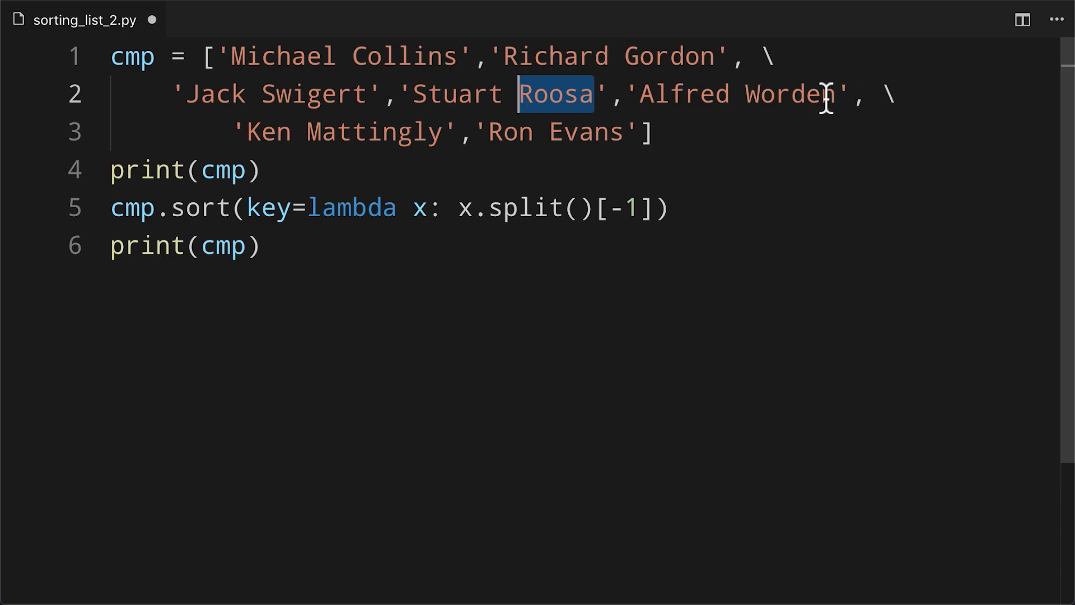
double_click(595, 133)
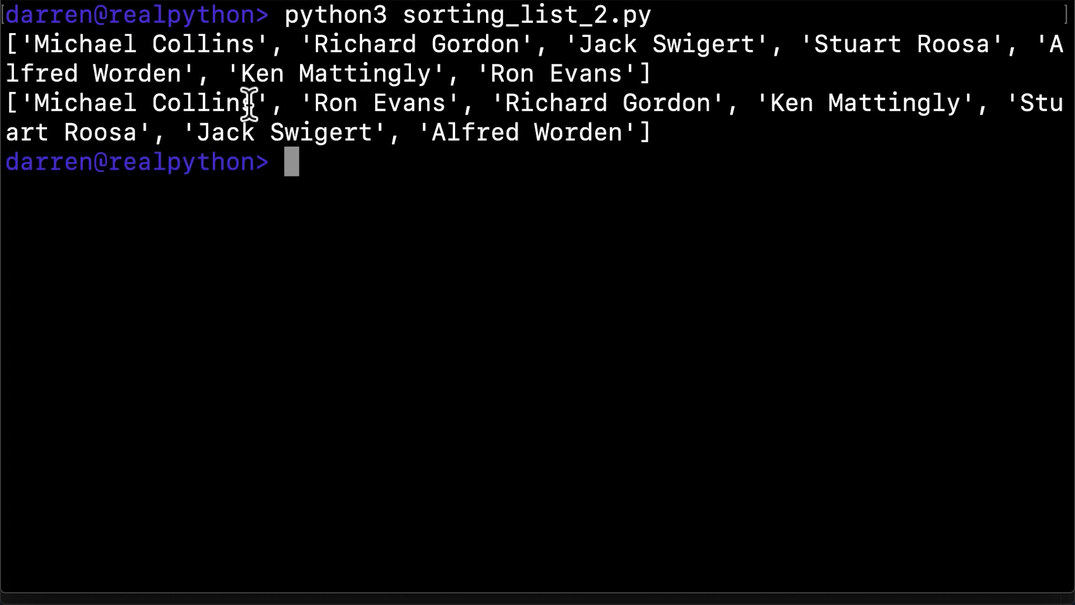
Point out Collins, Evans and the next surname in the surname-sorted output
double_click(202, 103)
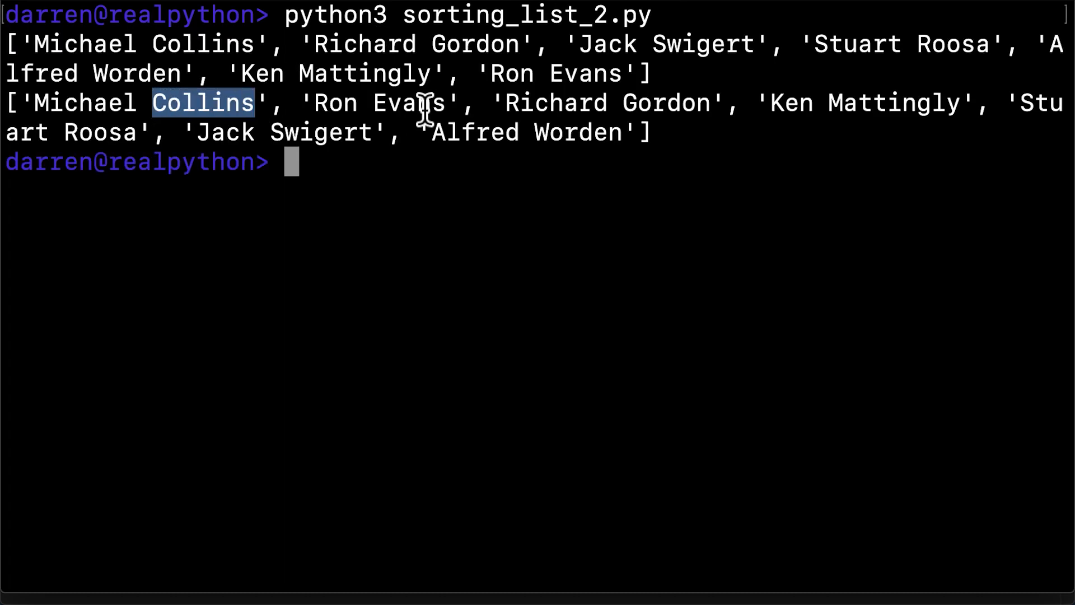
double_click(409, 103)
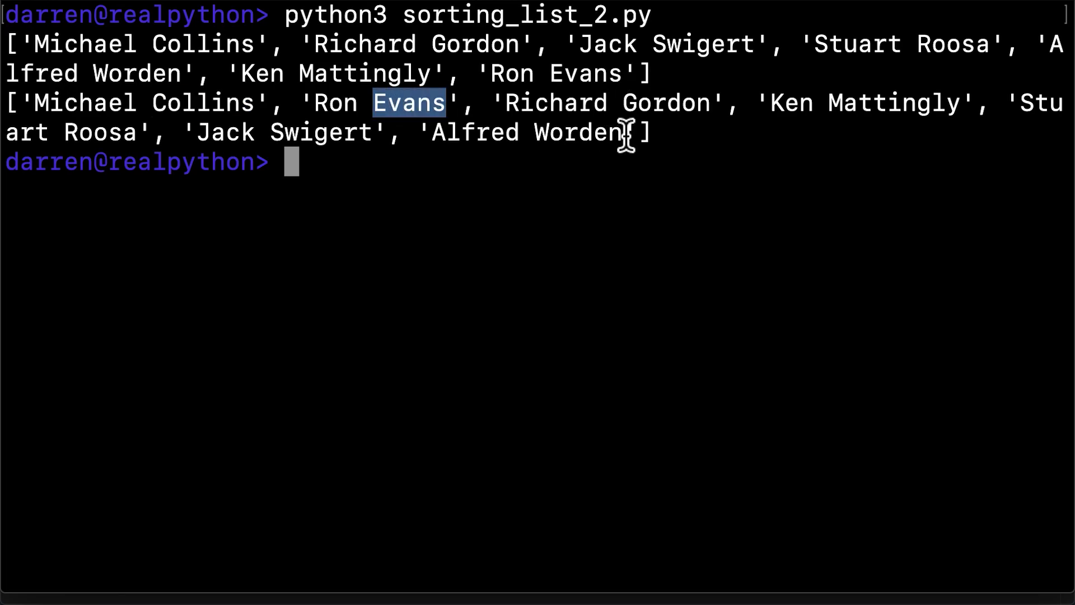
double_click(578, 132)
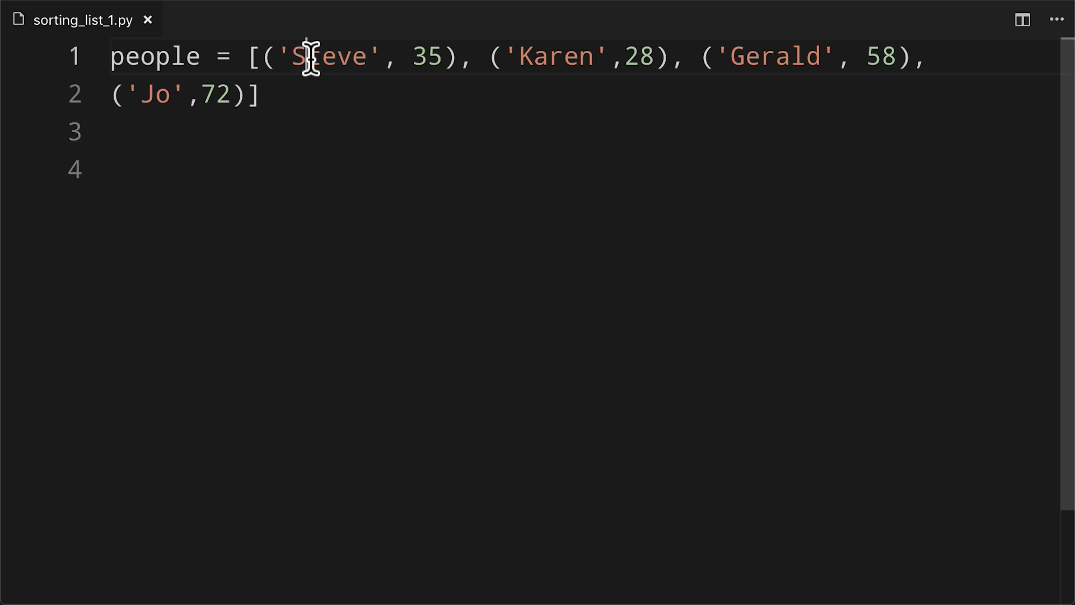
Point out a name in the people list and place the cursor on blank line 3
double_click(556, 56)
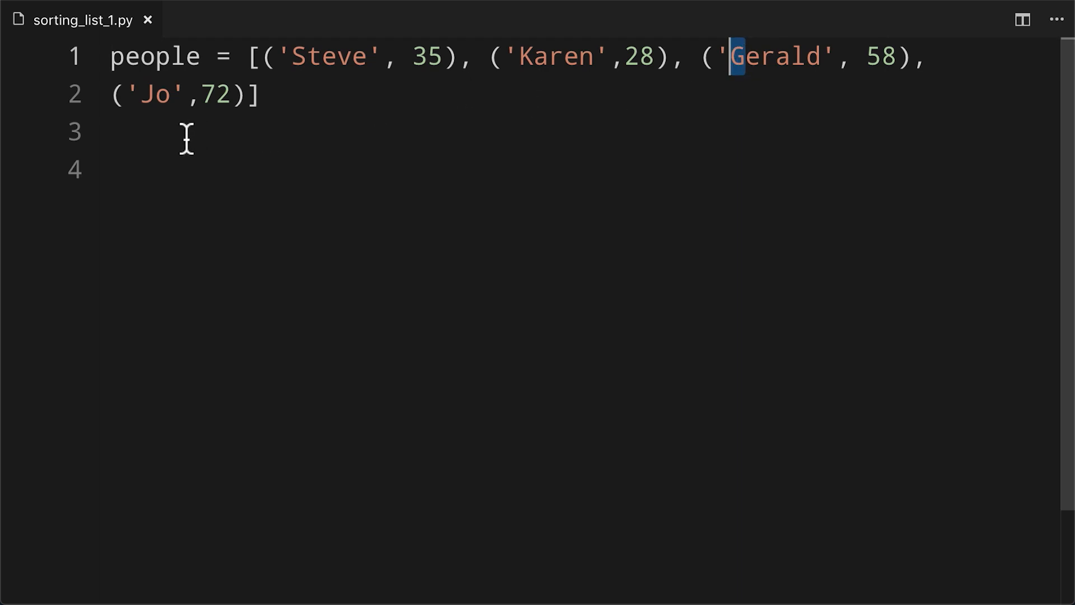
click(185, 133)
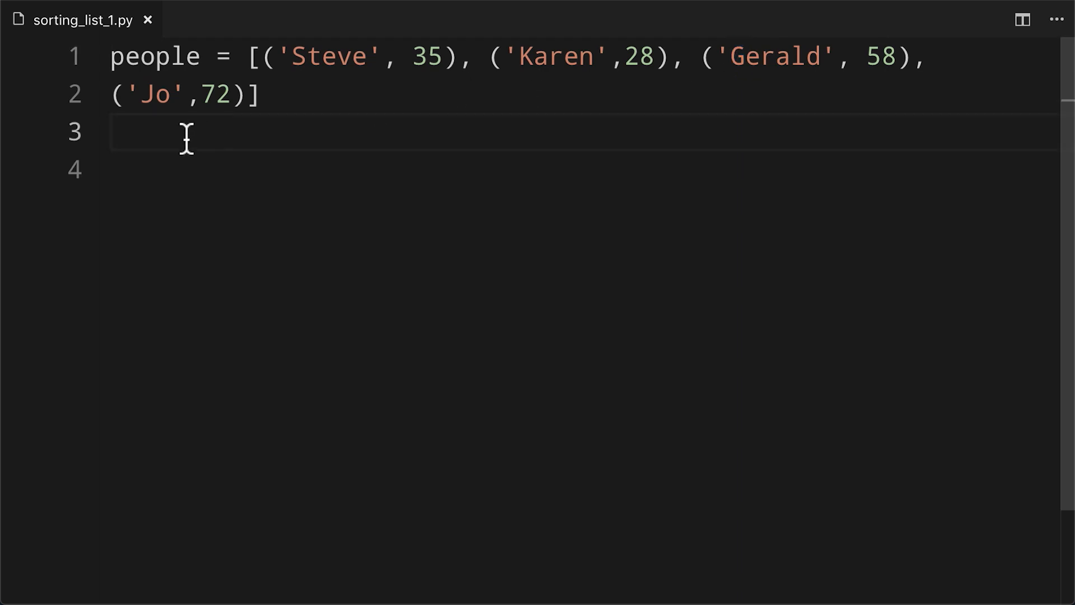
click(267, 56)
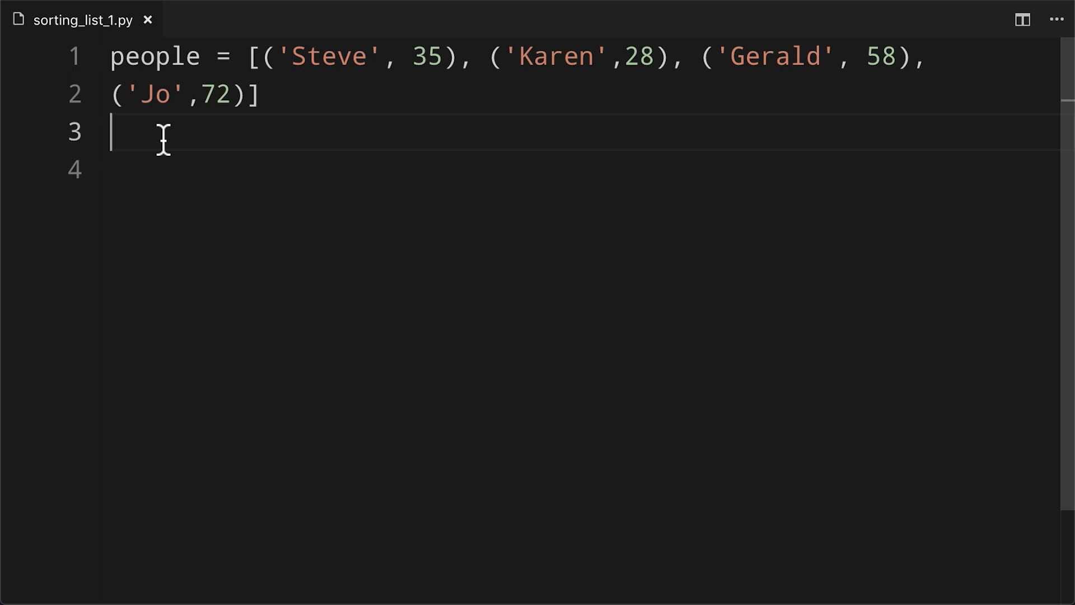
Write people.sort() on line 3 with print(people) inserted above it
text(people)
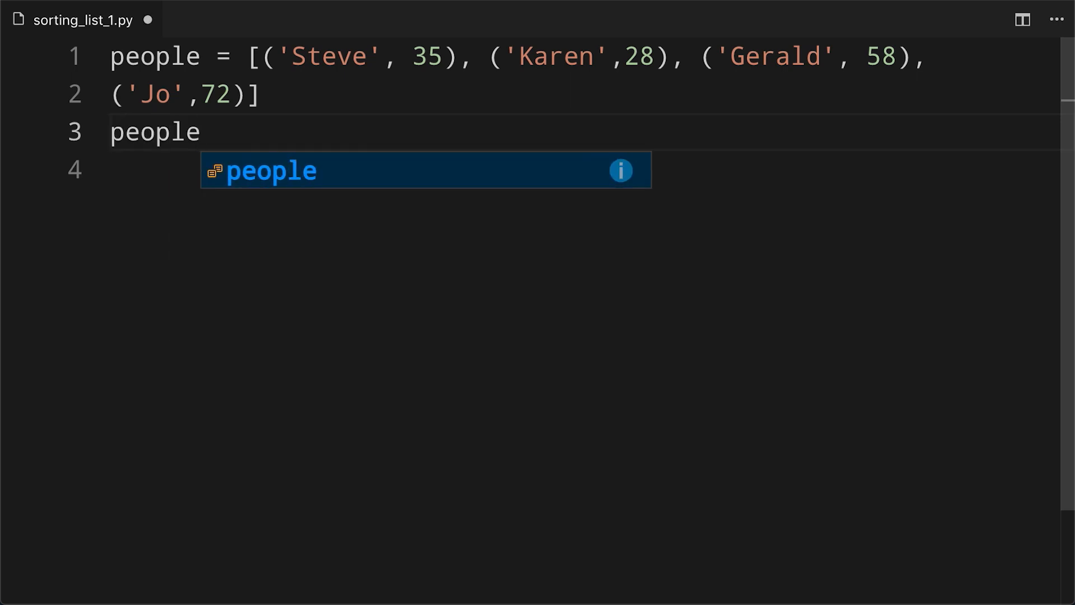
text(.sort())
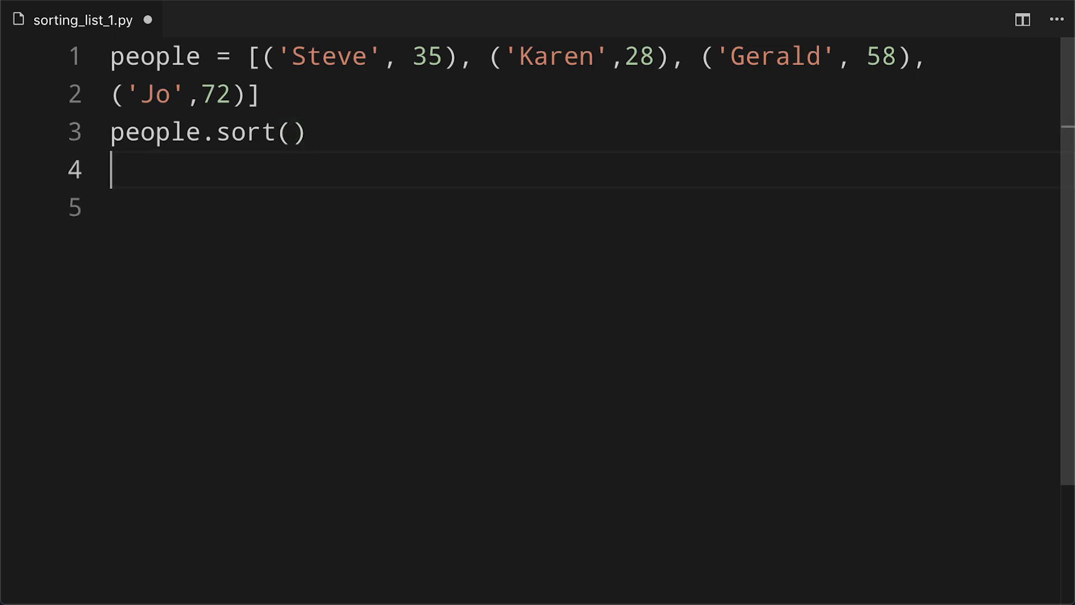
double_click(154, 132)
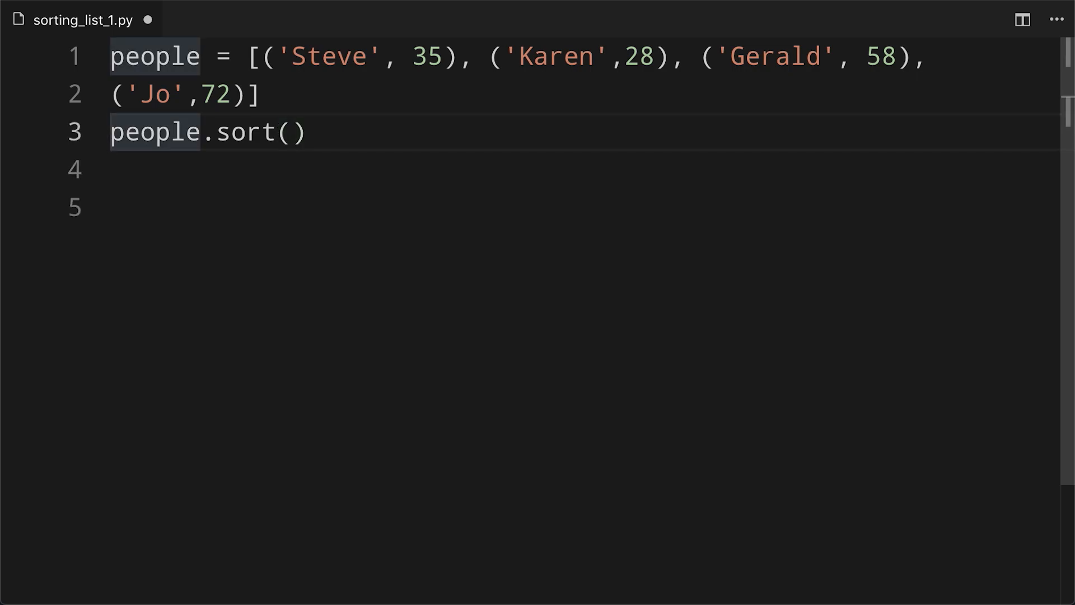
text(print(people)
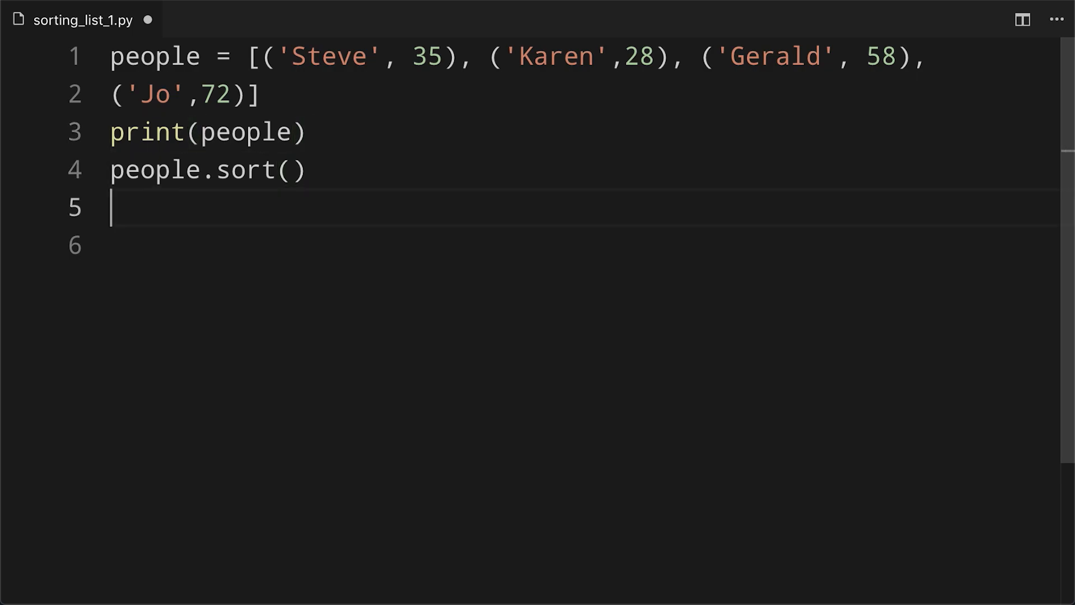
text(print(people))
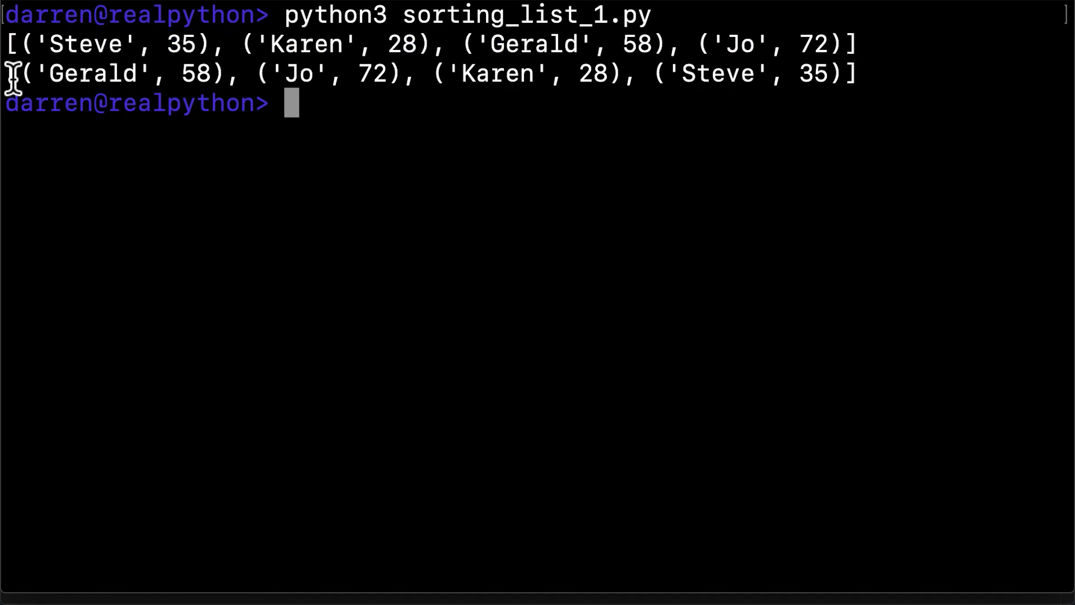
Mark the output line sorted by name: Gerald, Jo, Karen, Steve
drag(6, 74, 851, 73)
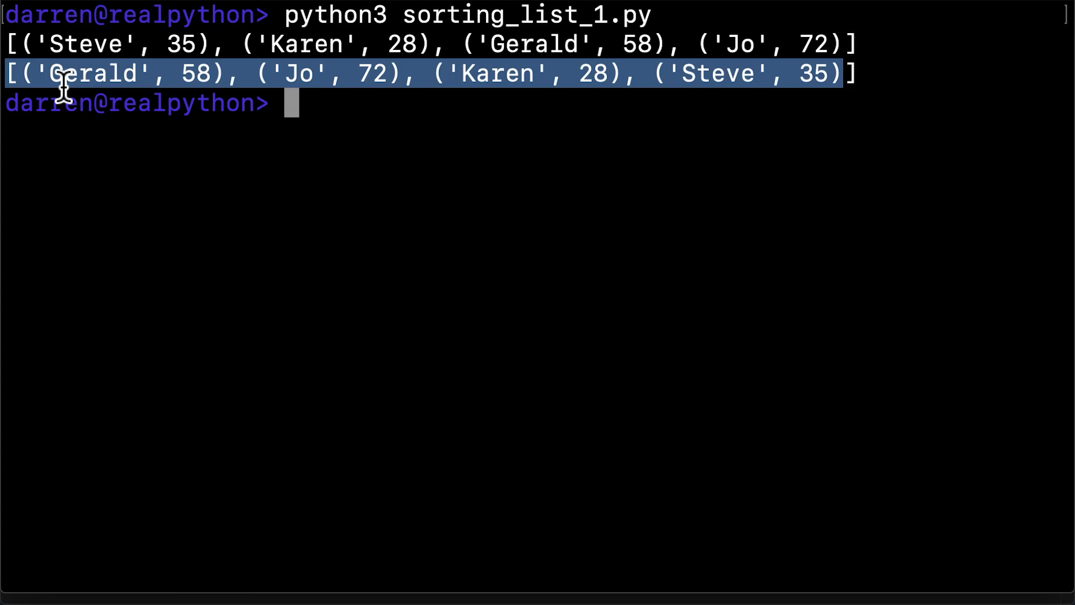
mouse_move(754, 74)
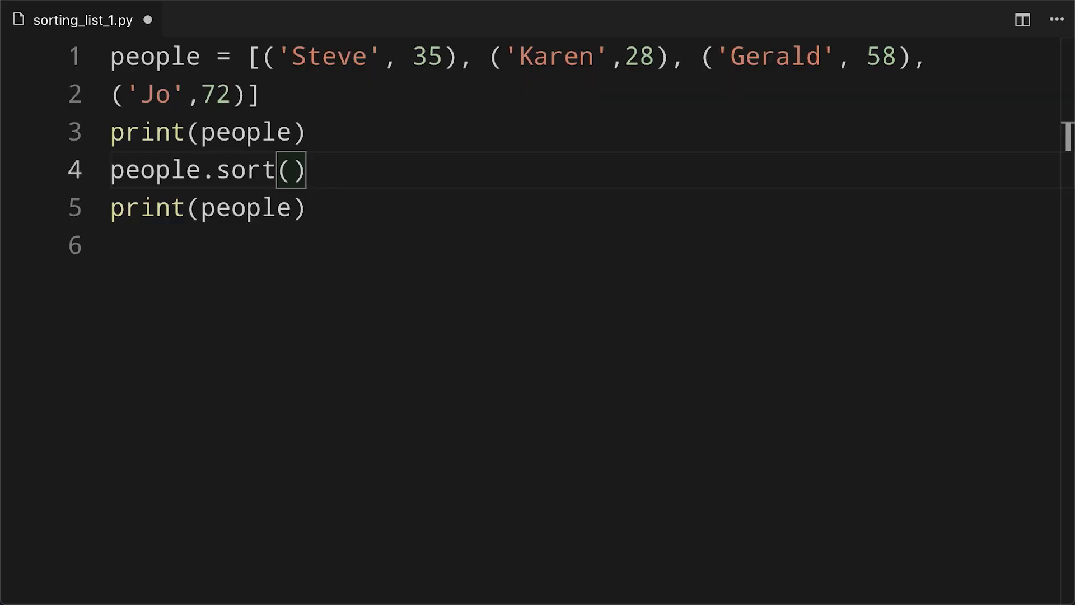
Give people.sort() the key lambda x: x[1] and point out Steve's age 35
text(key=)
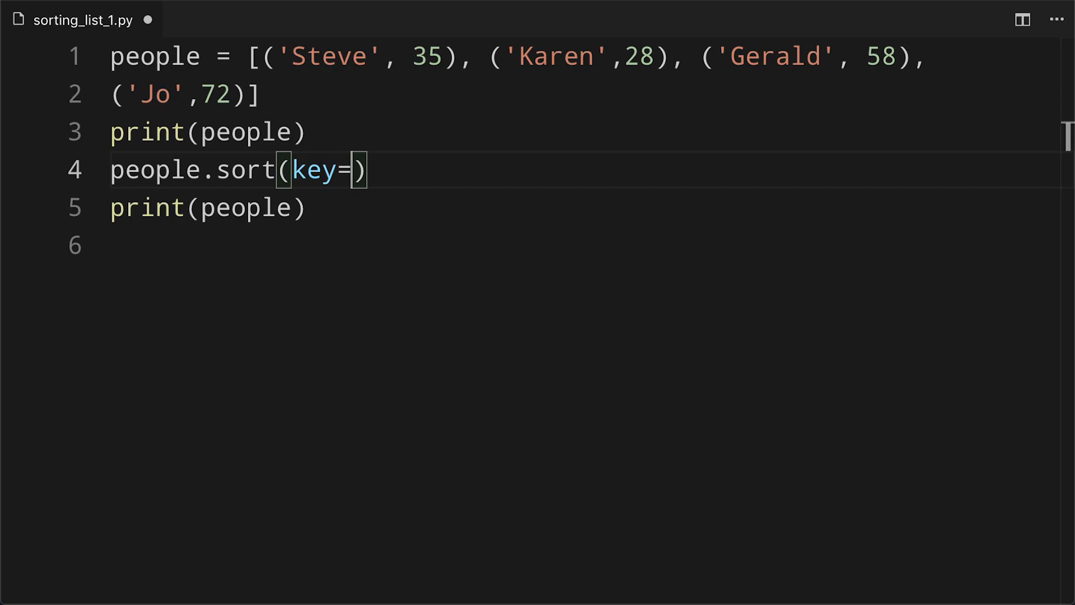
text(lambda x:)
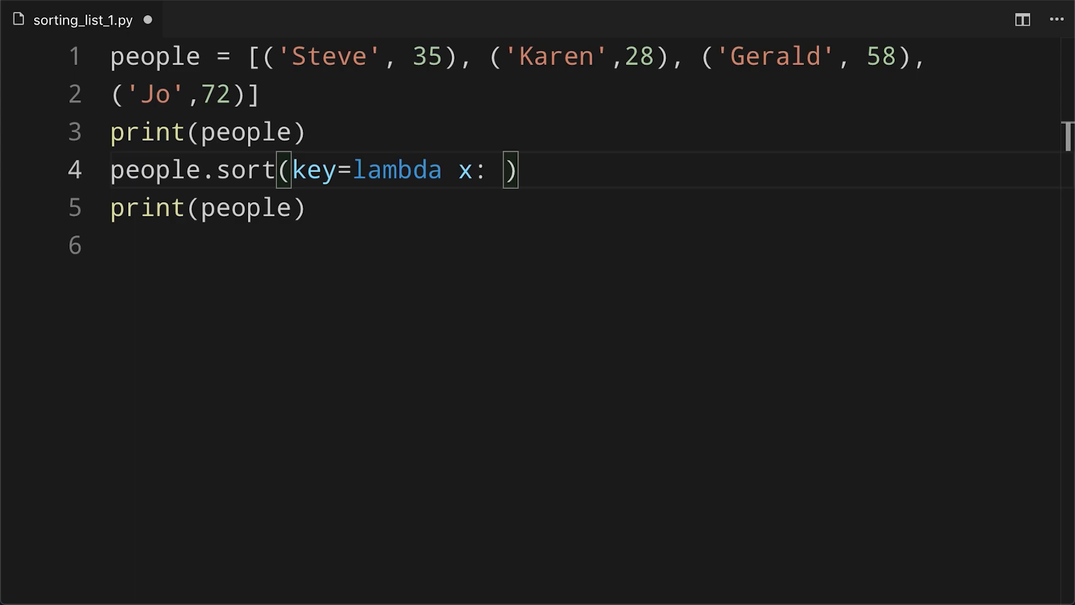
text(x[1])
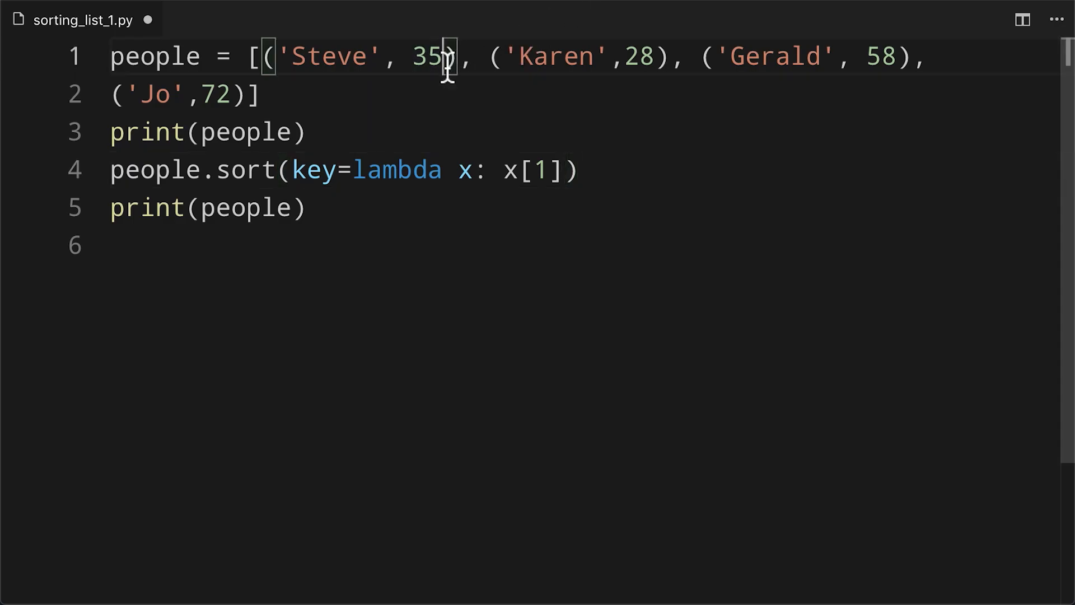
double_click(427, 56)
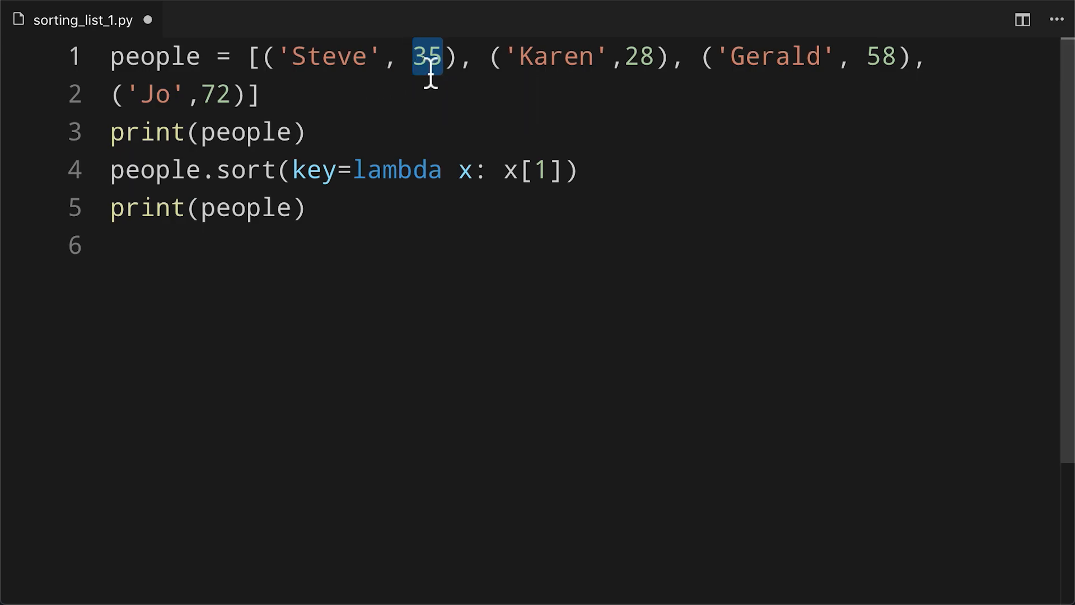
mouse_move(623, 171)
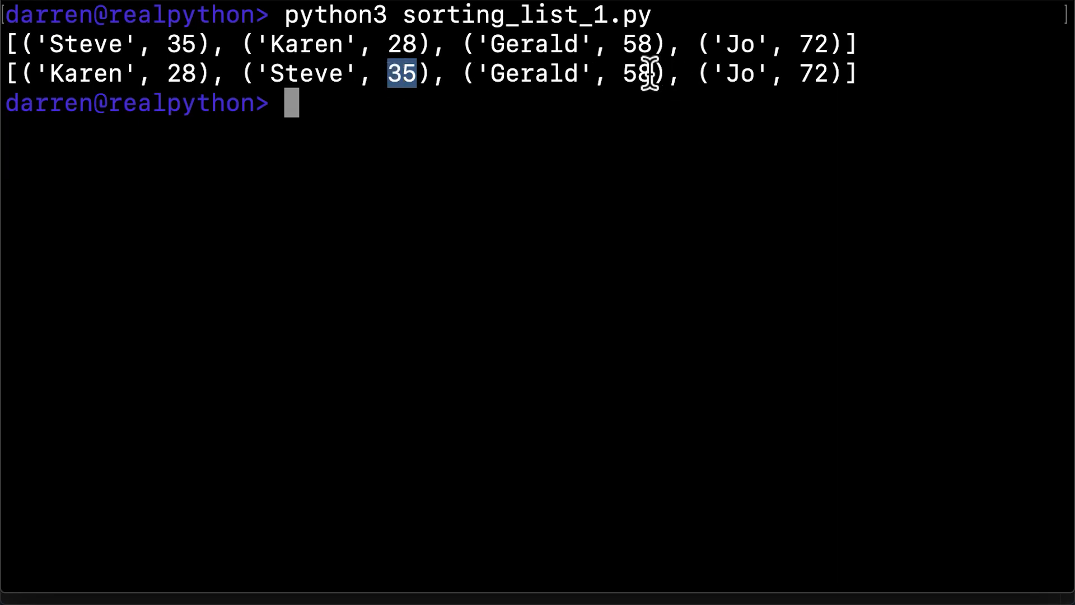
mouse_move(832, 74)
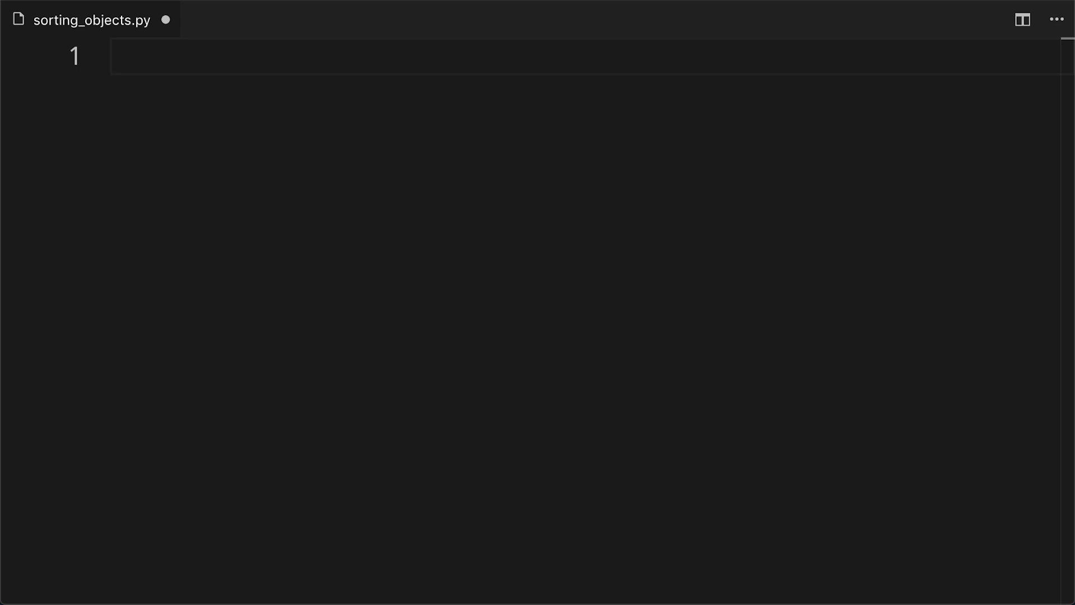
Write class Person with __init__ storing self.name and self.age
text(class Person:)
text(self.)
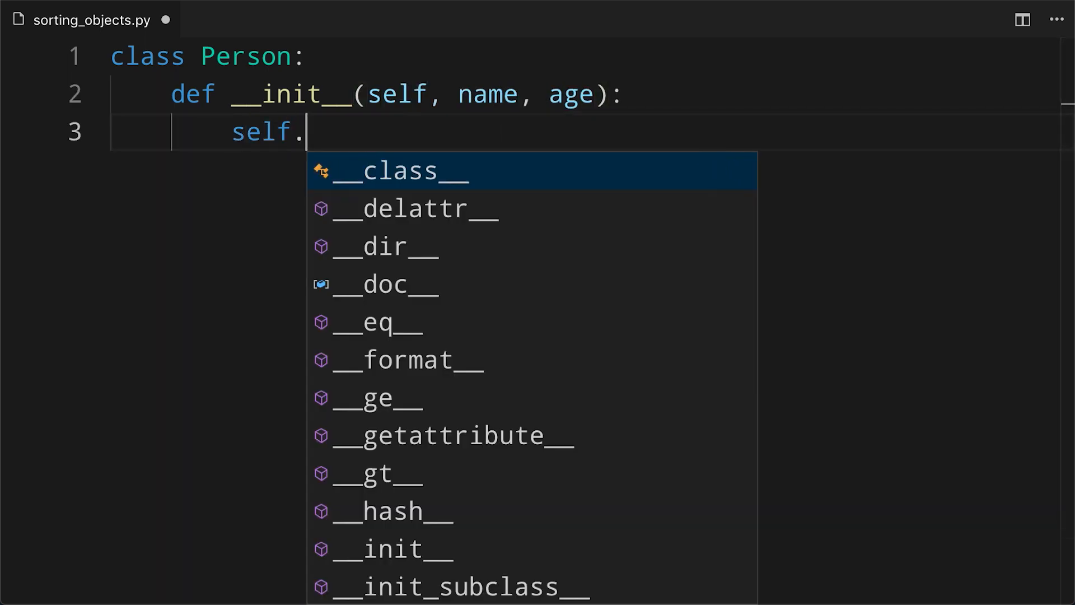
text(name = name)
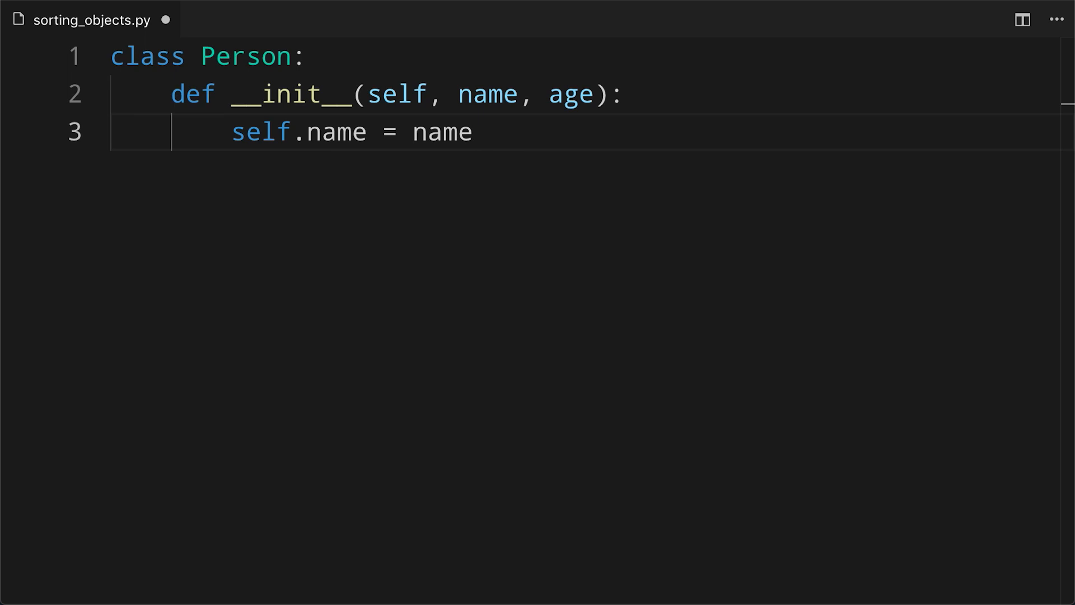
text(self.age = age)
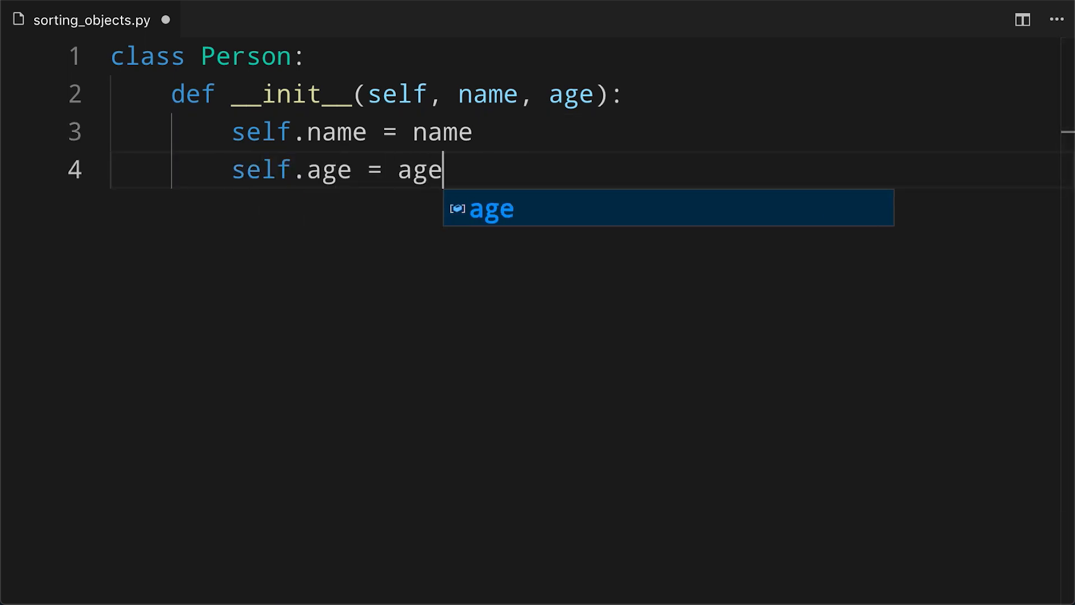
key(enter)
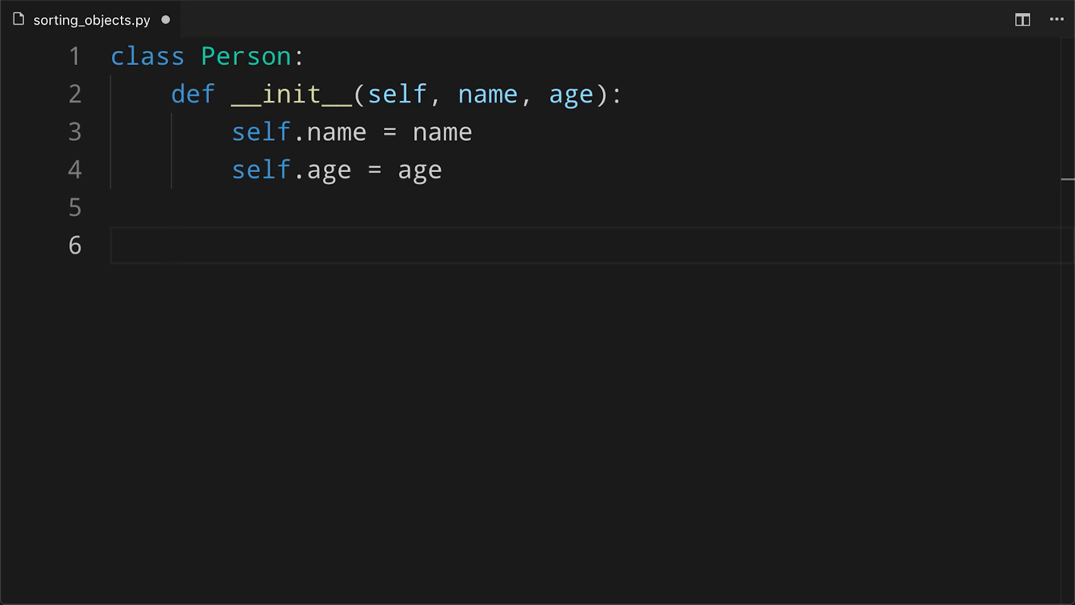
Add a __repr__ returning f'{self.name}: {self.age}'
click(170, 246)
text(def __repr__(self):)
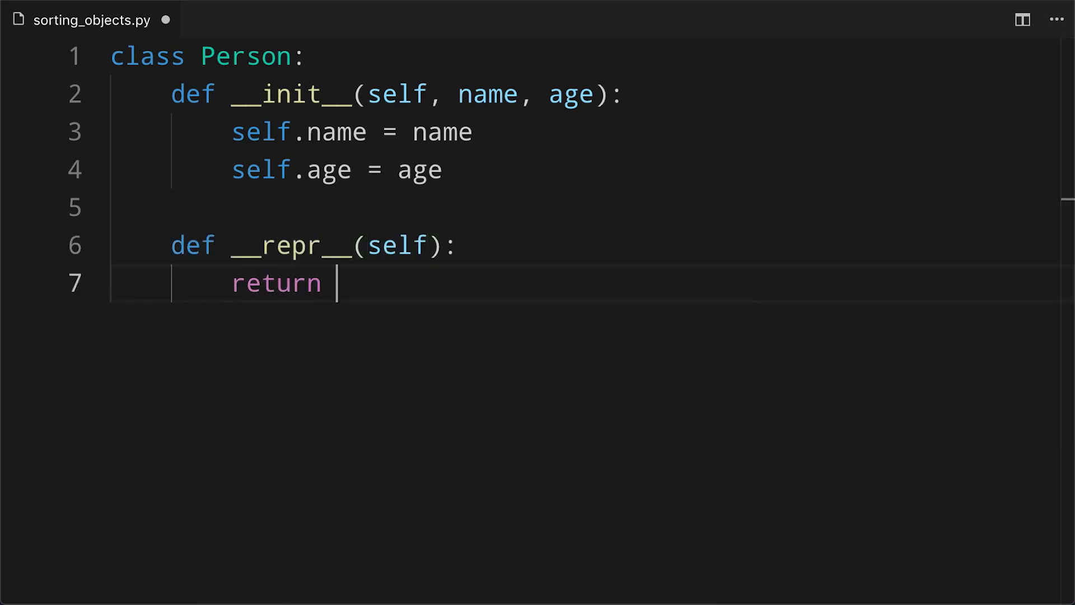
text(f'{self.name)
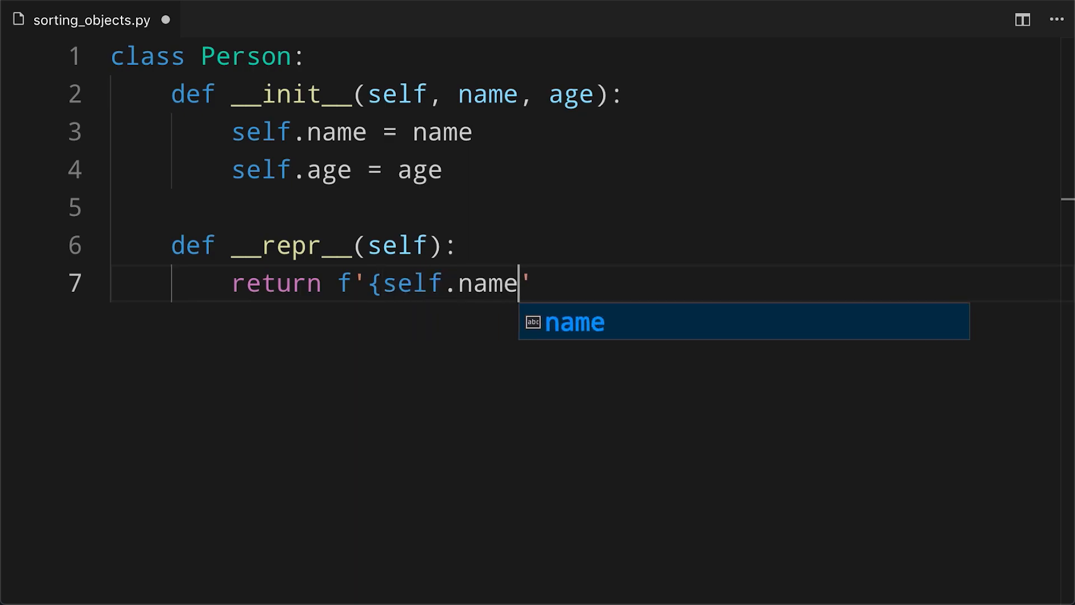
text(}: {se)
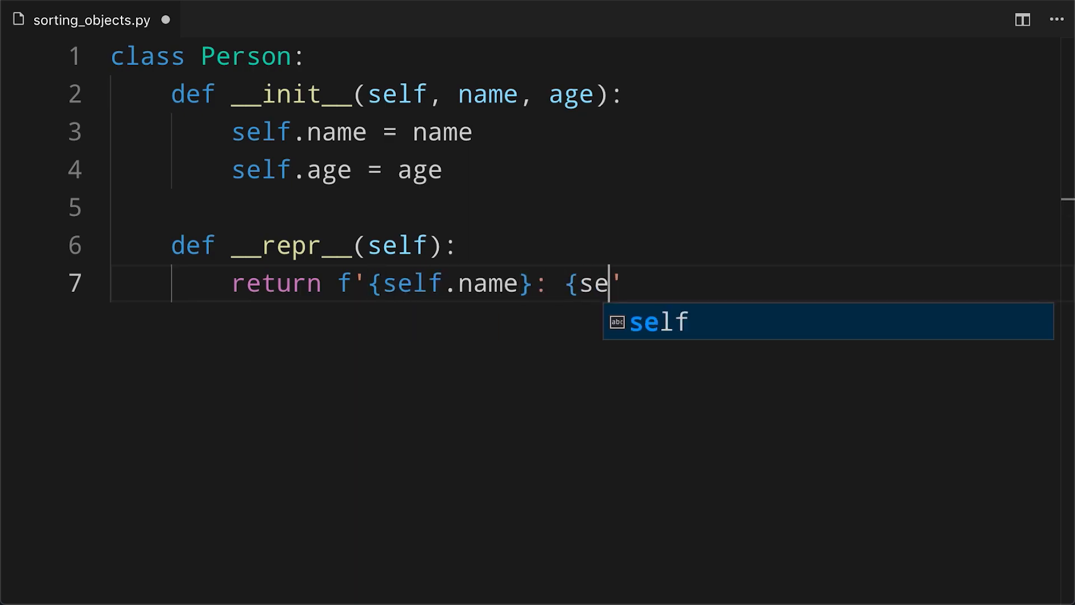
text(lf.age}')
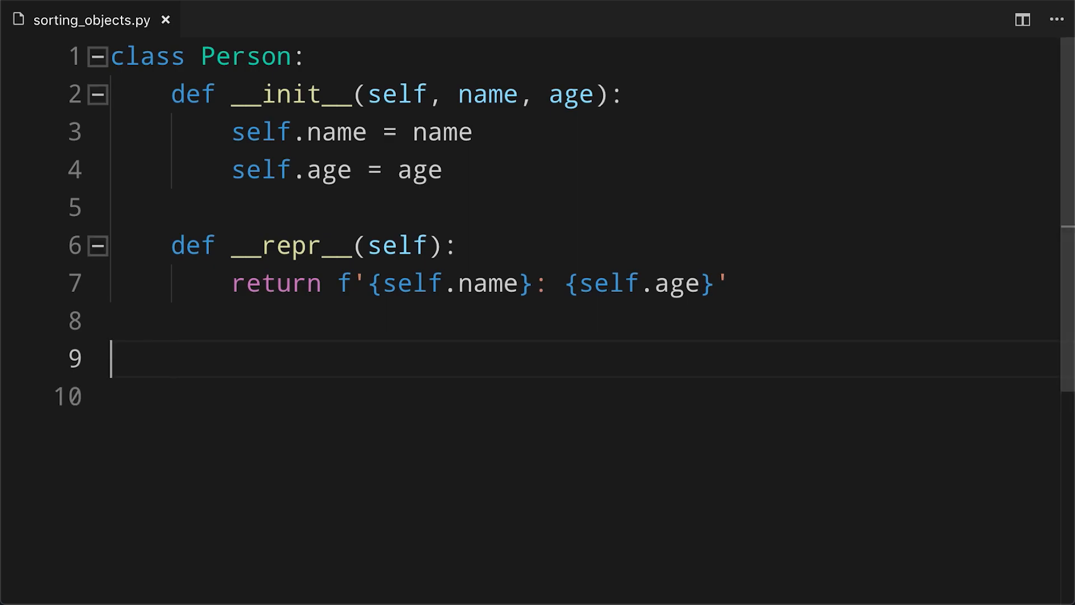
Create Person objects alex 16, mabel 15 and eddie 12
text(alex = Person('Alex',)
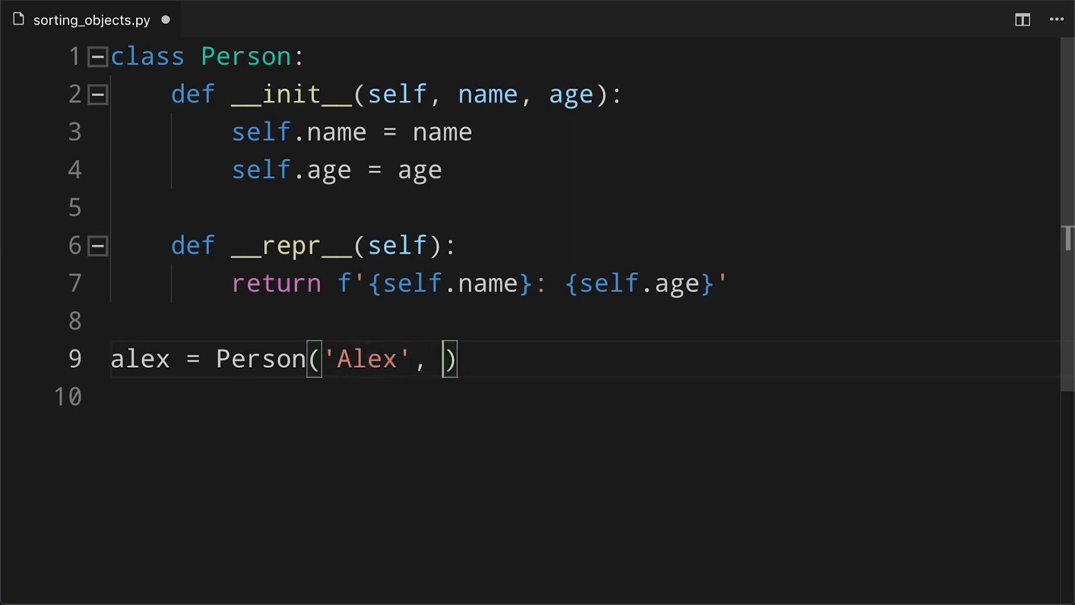
text(16))
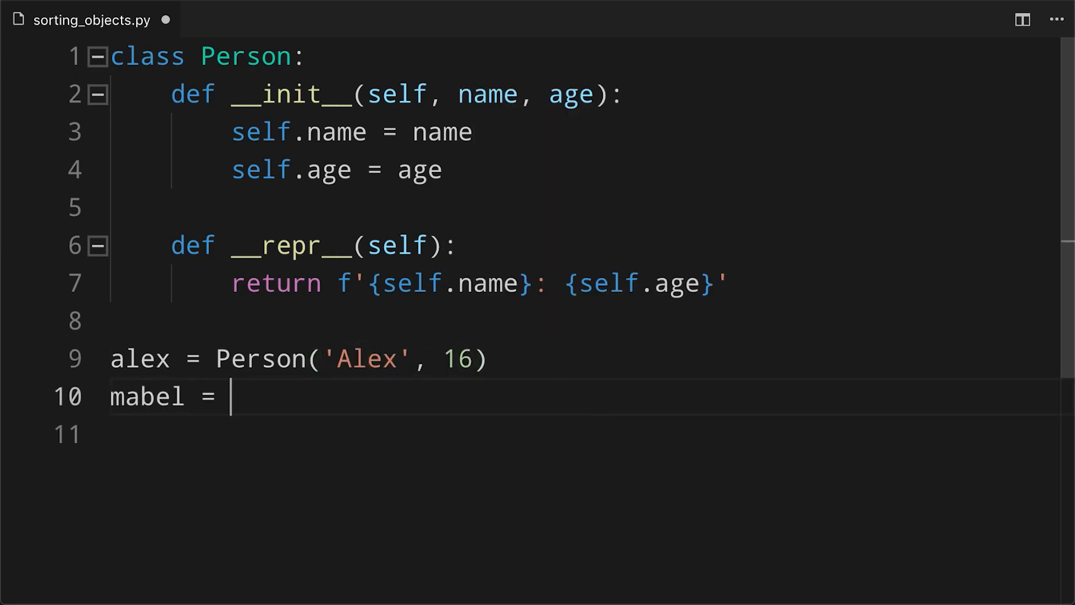
text(Person('Mabel', 15))
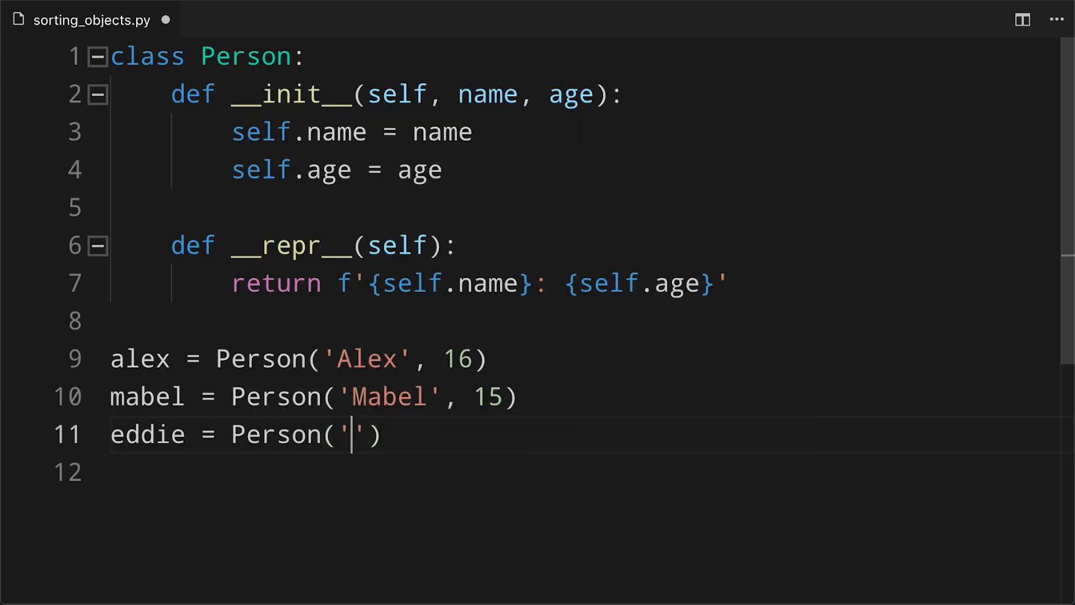
text(Eddie', 12))
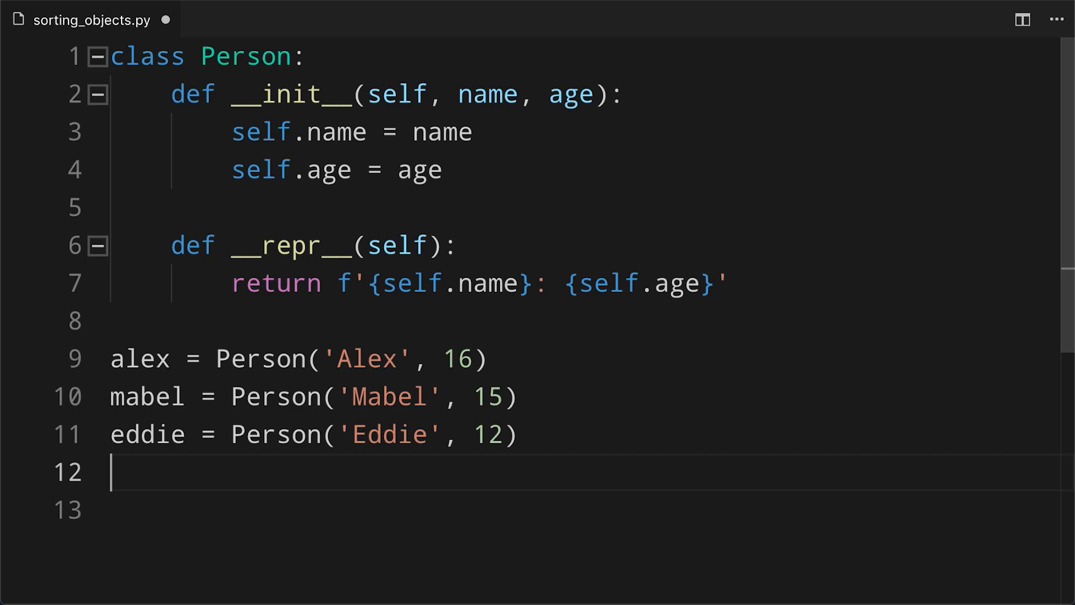
Gather them into list p = [alex, mabel, eddie], print p and call p.sort() with another print
text(p = [alex, ])
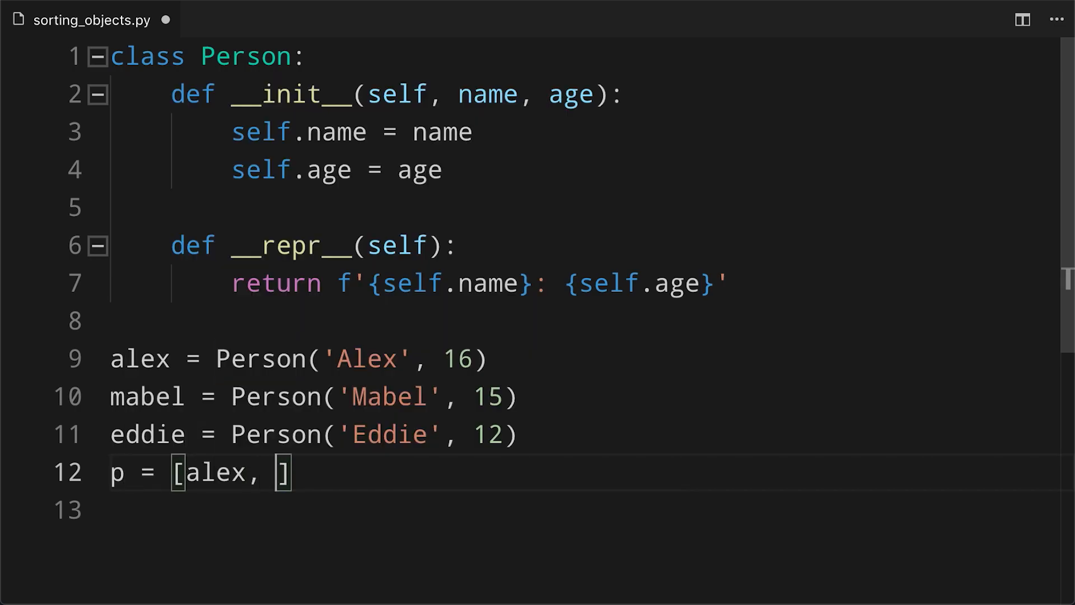
text(mabel, eddie)
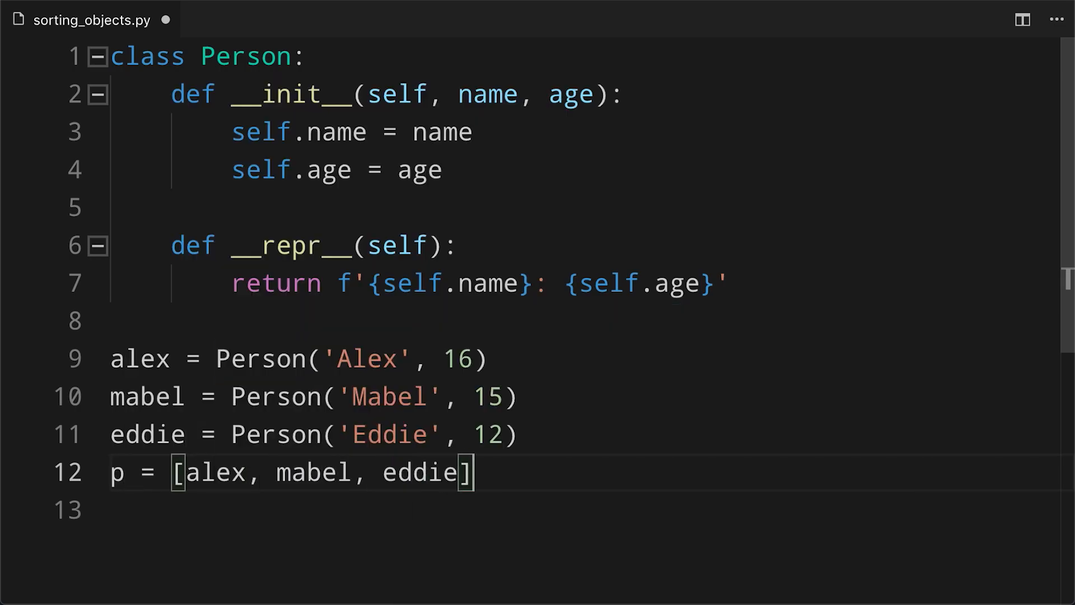
key(enter)
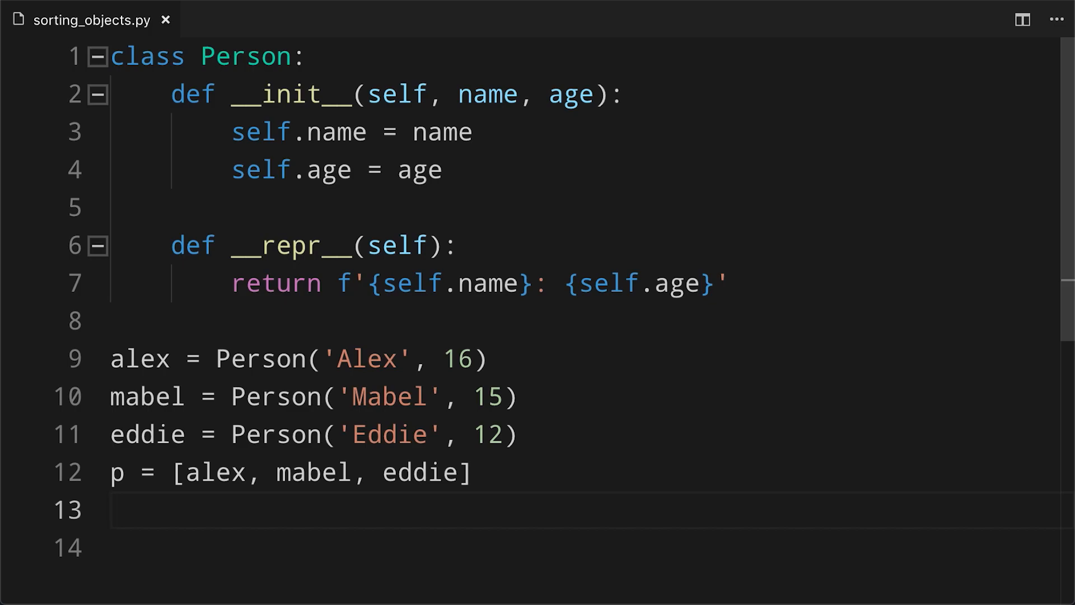
text(print())
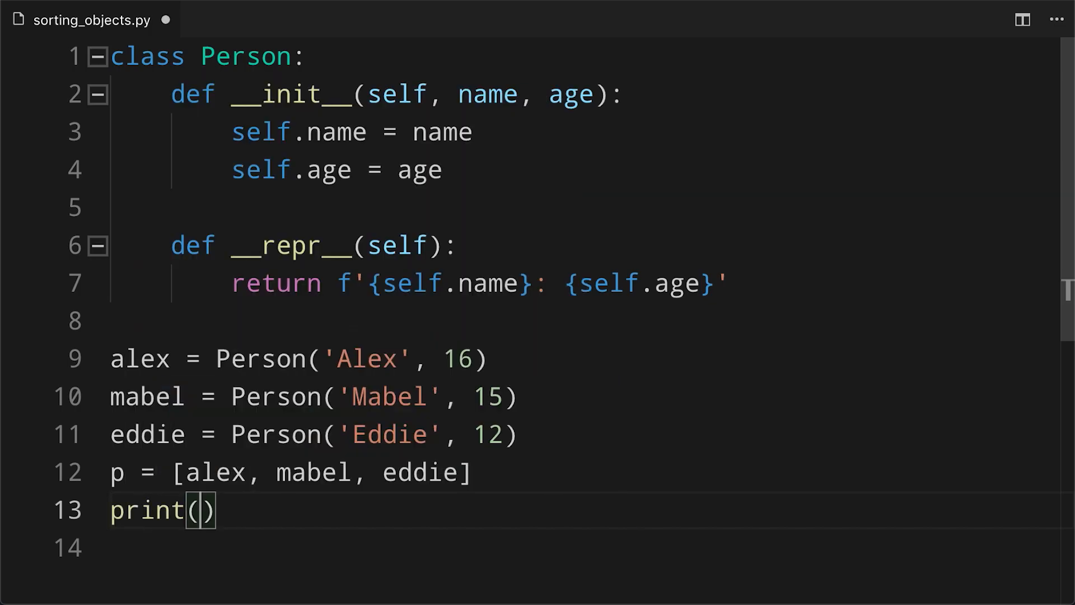
text(p)
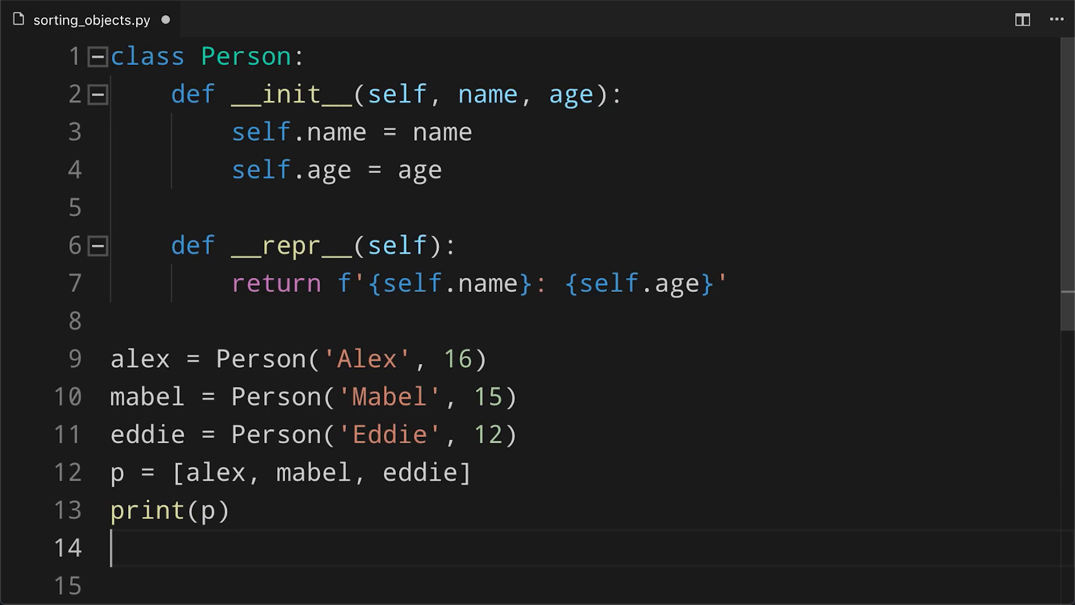
text(.sort()
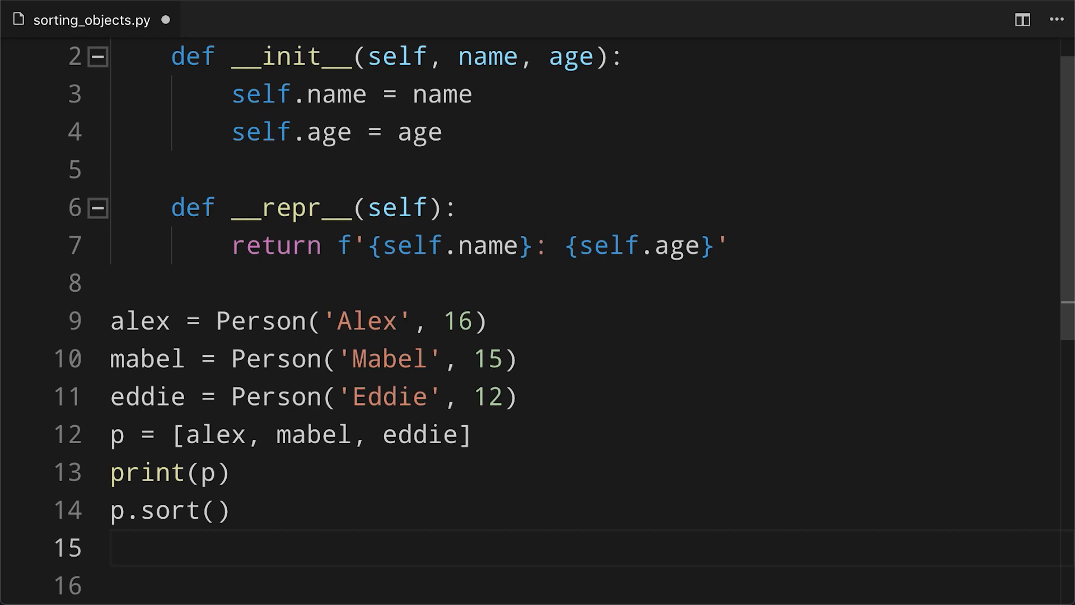
text(print(p)
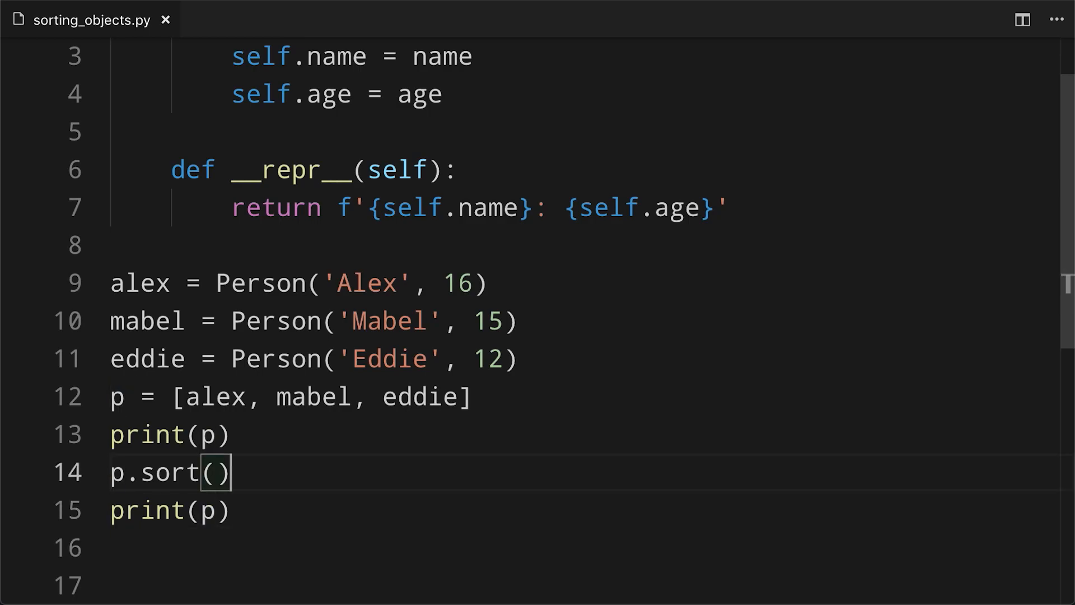
Give p.sort() the key lambda x: x.age, then change the key to x.name
text(key)
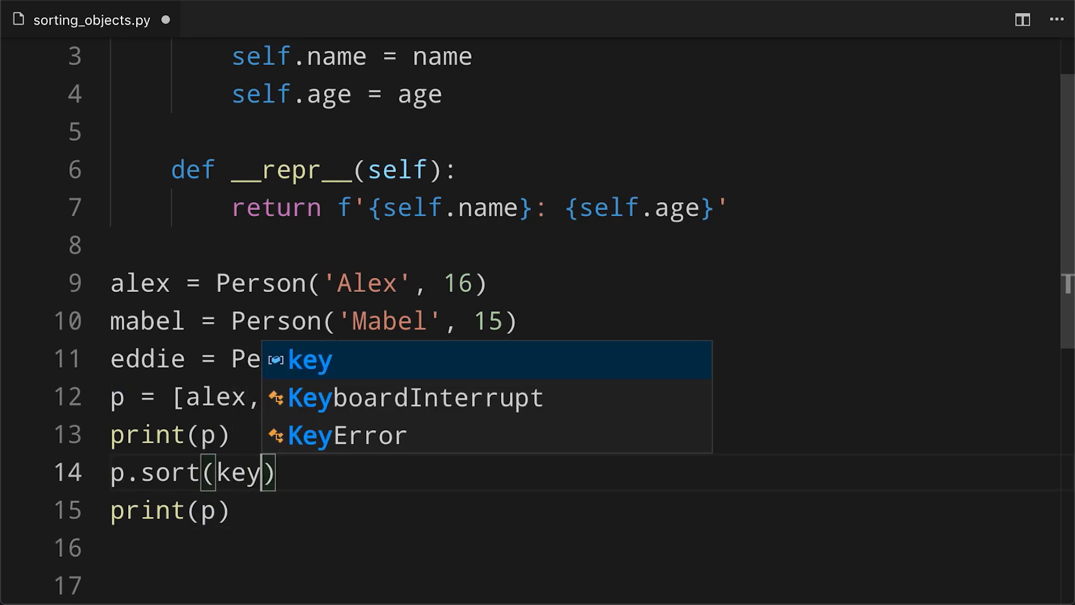
text(=)
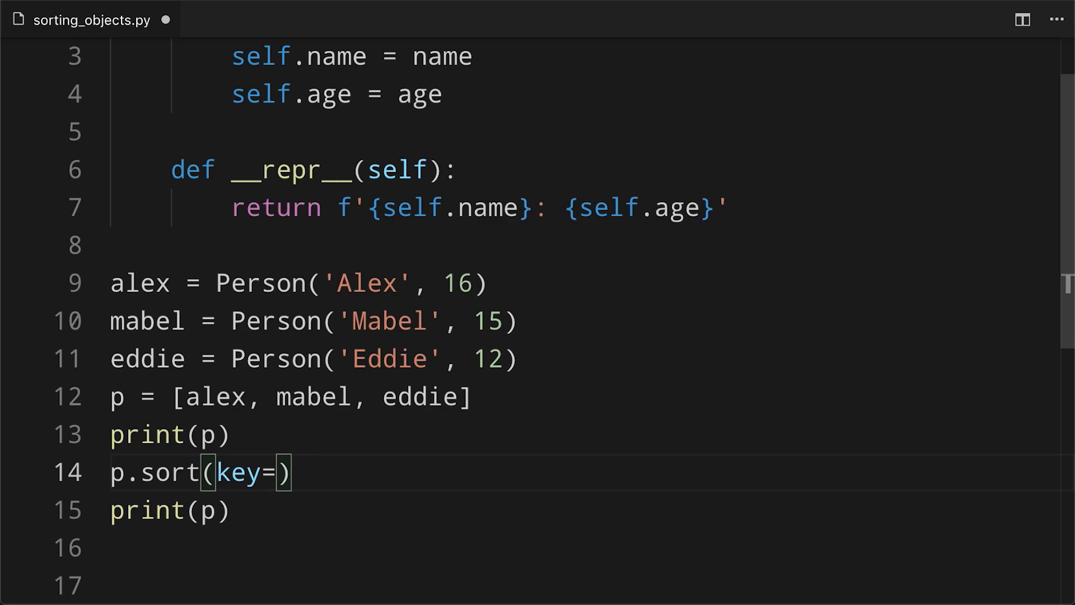
text(lambda x:)
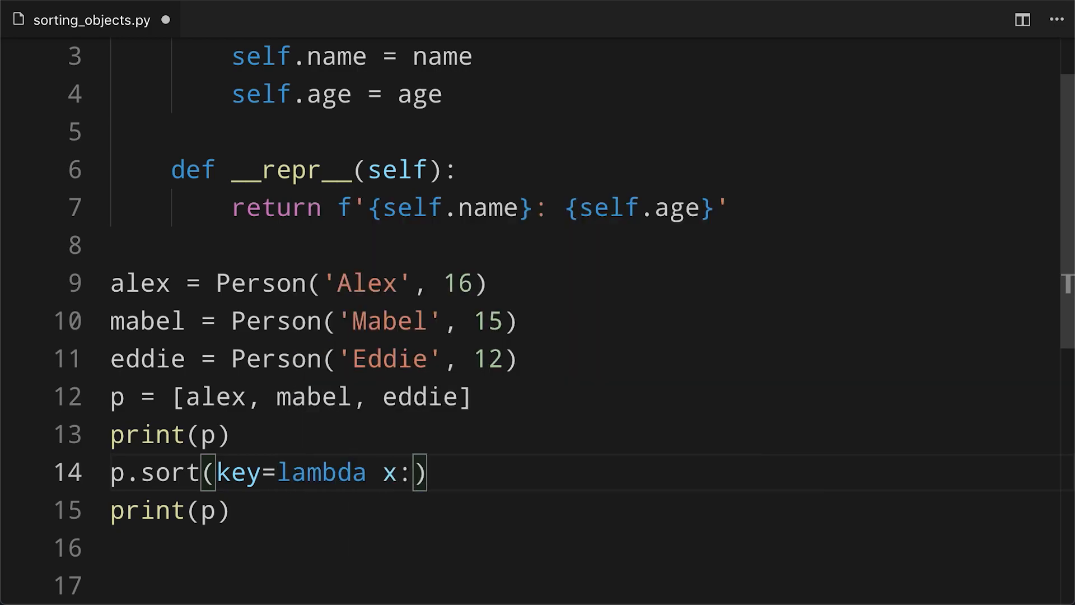
text(x.age)
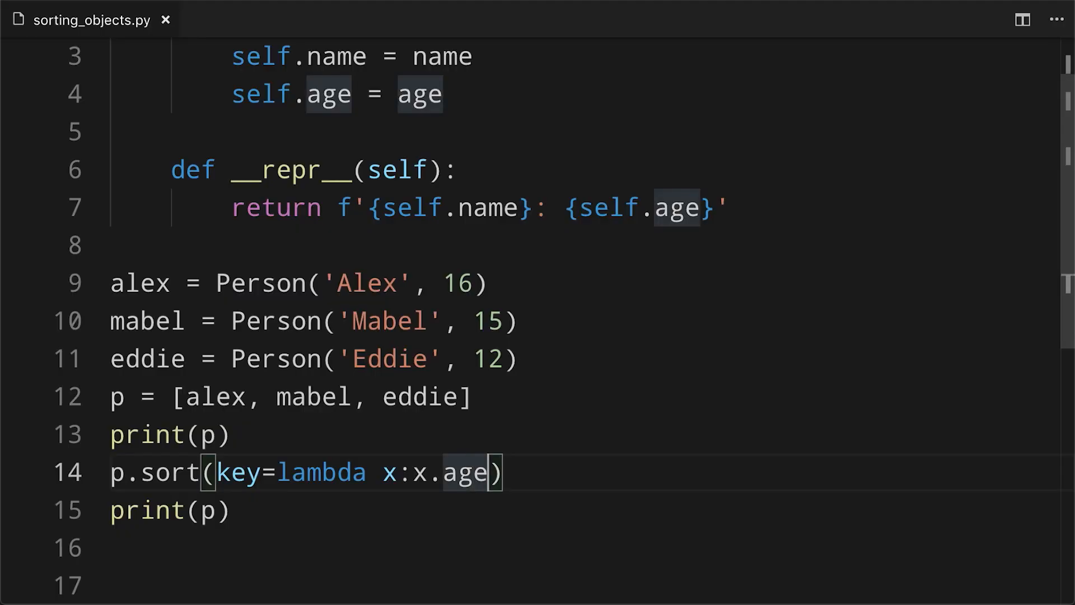
text(name)
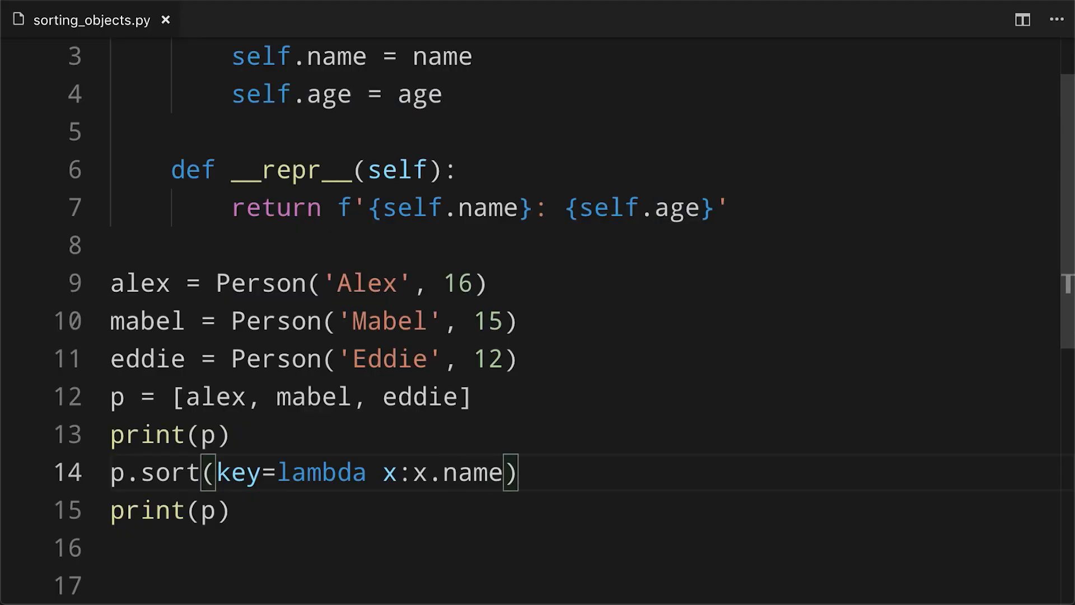